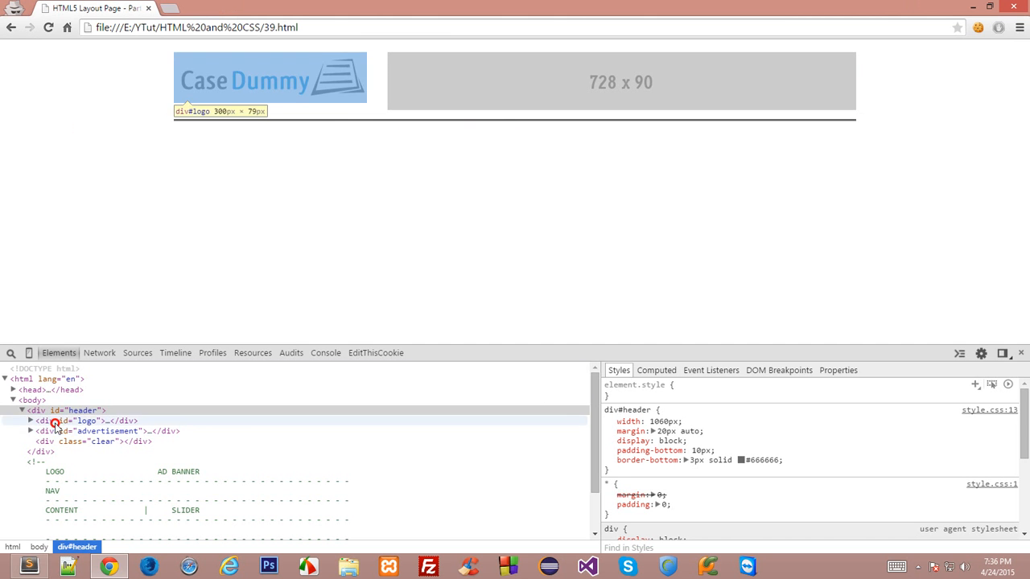
Review the header's logo, advertisement and NAV comment markup in 39.html, then return to Chrome.
{"action": "left_click", "coordinate": [97, 429]}
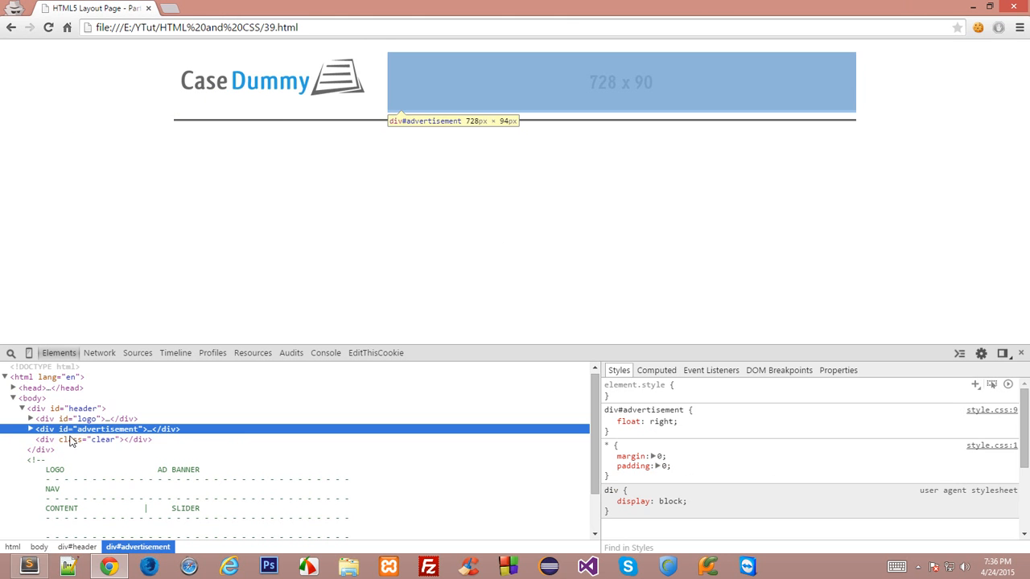
{"action": "left_click", "coordinate": [86, 418]}
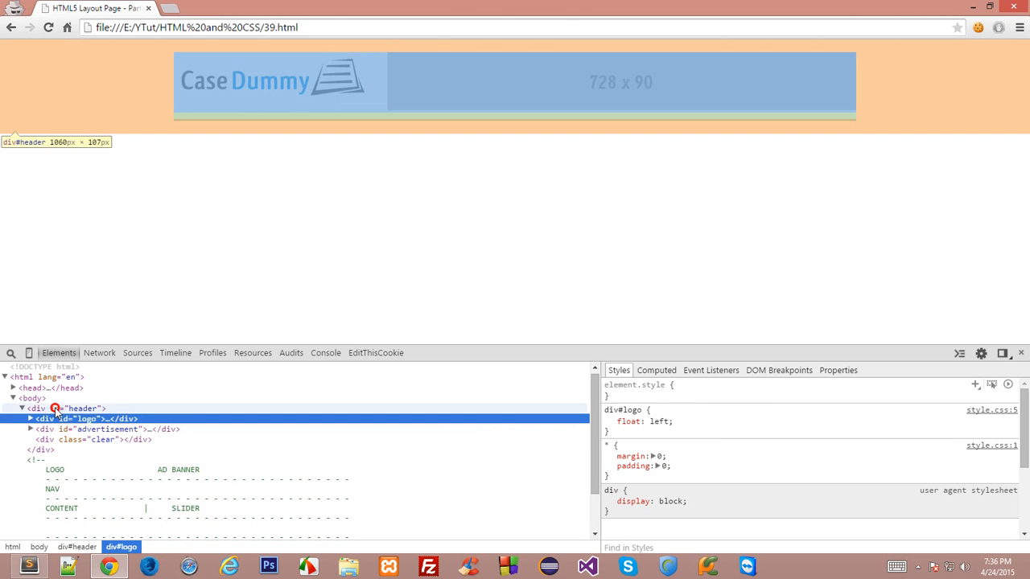
{"action": "left_click", "coordinate": [73, 408]}
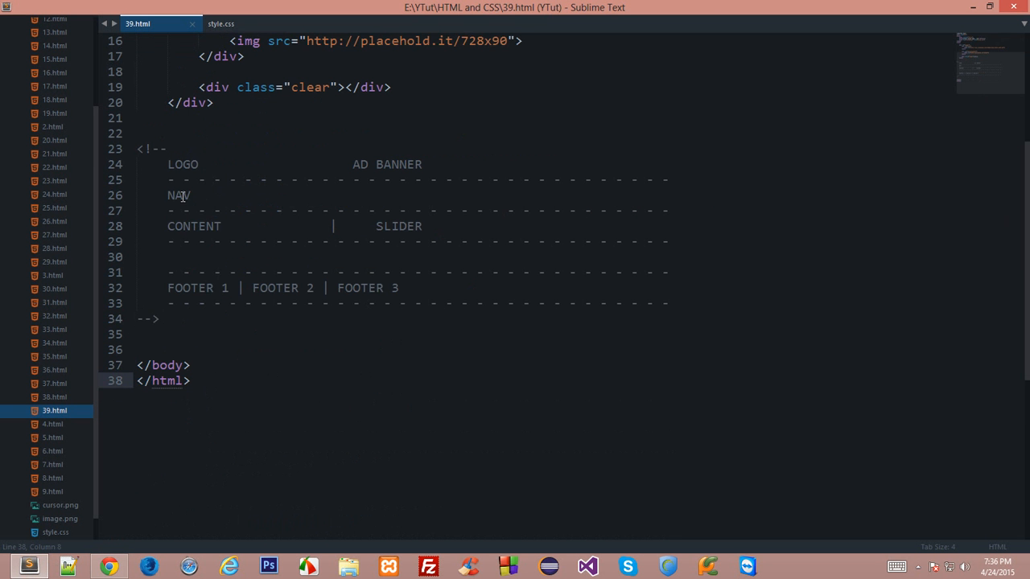
{"action": "double_click", "coordinate": [178, 195]}
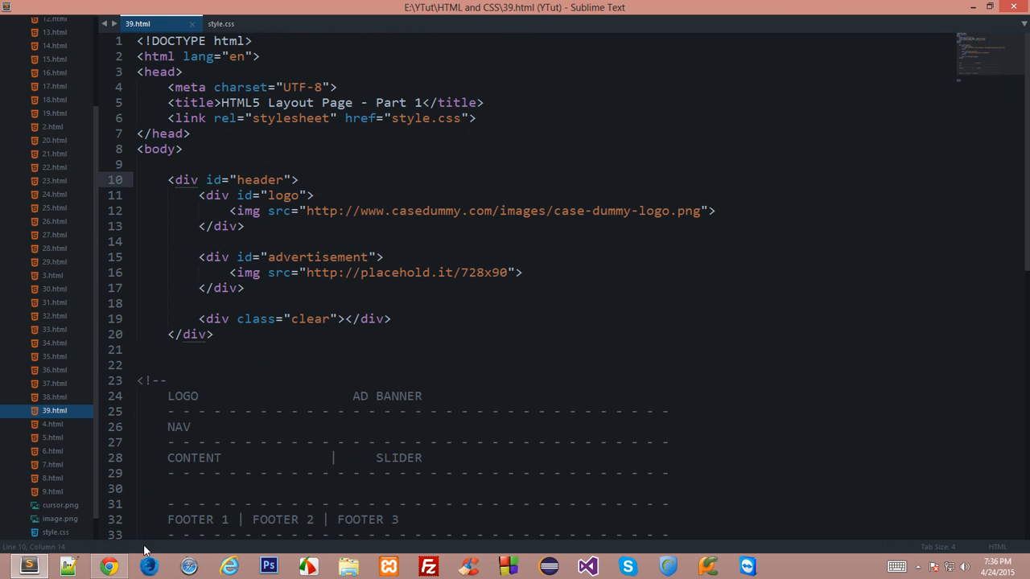
{"action": "left_click", "coordinate": [109, 567]}
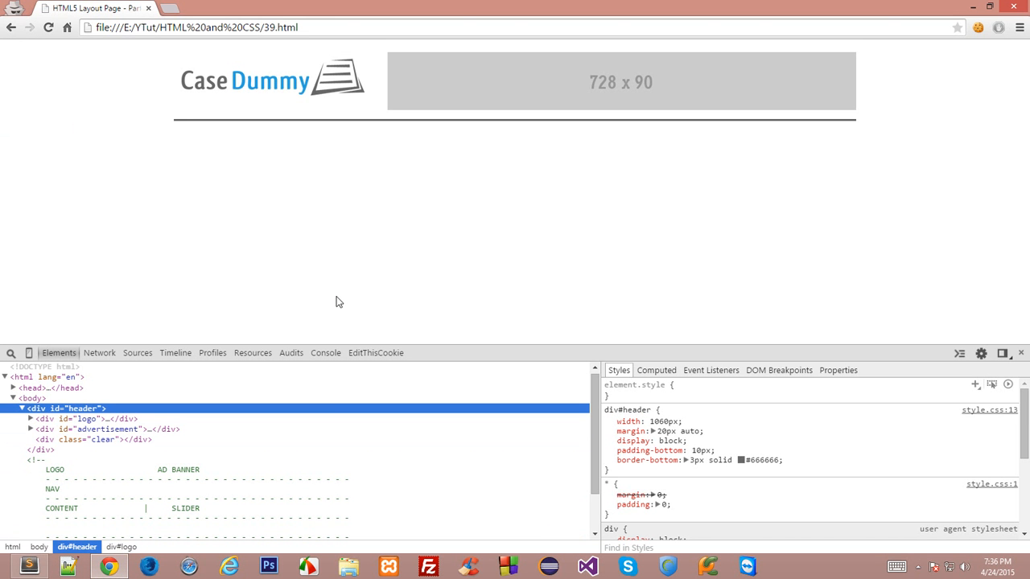
{"action": "mouse_move", "coordinate": [391, 286]}
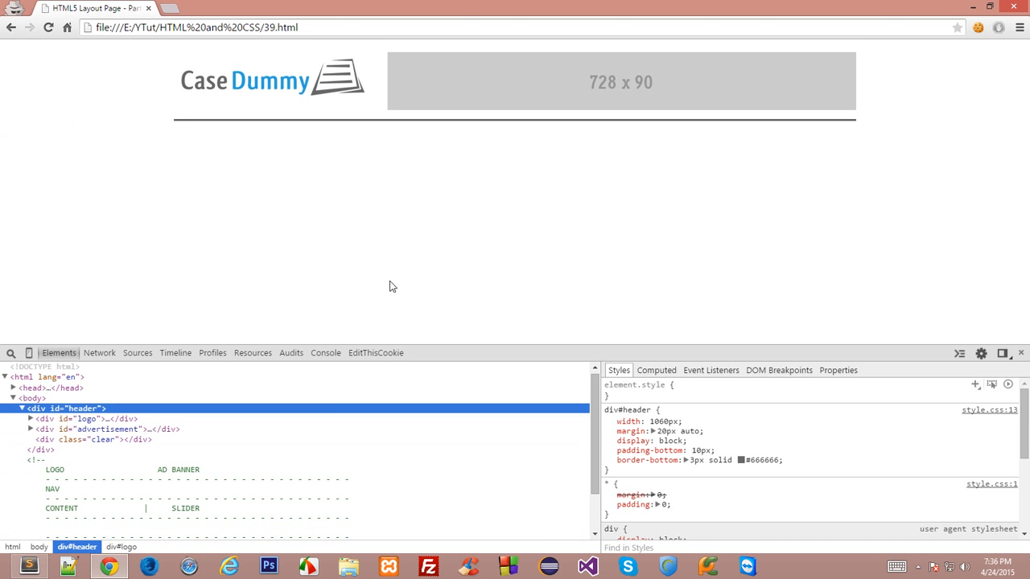
{"action": "mouse_move", "coordinate": [177, 152]}
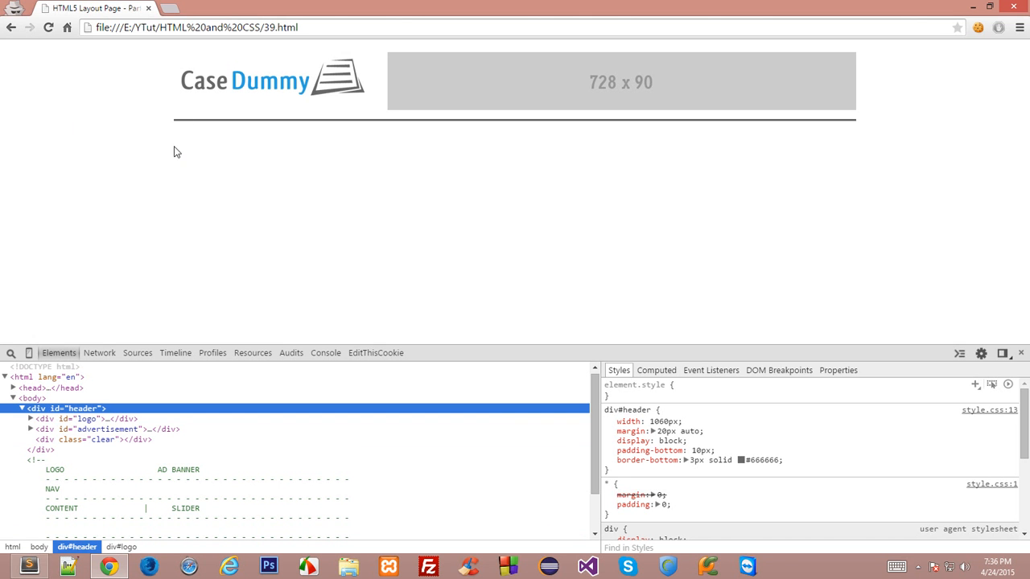
{"action": "mouse_move", "coordinate": [863, 155]}
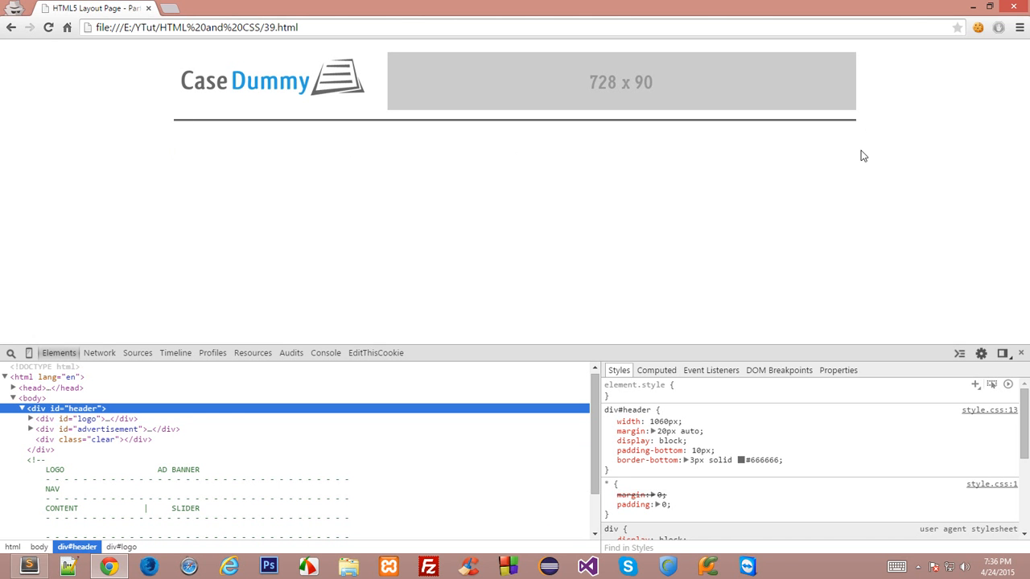
{"action": "mouse_move", "coordinate": [872, 162]}
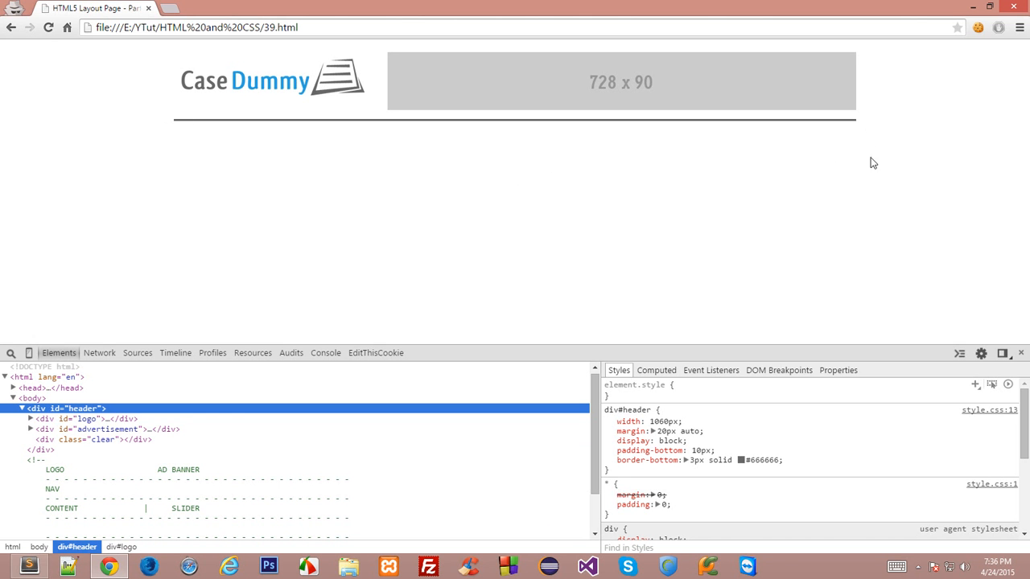
{"action": "mouse_move", "coordinate": [2, 126]}
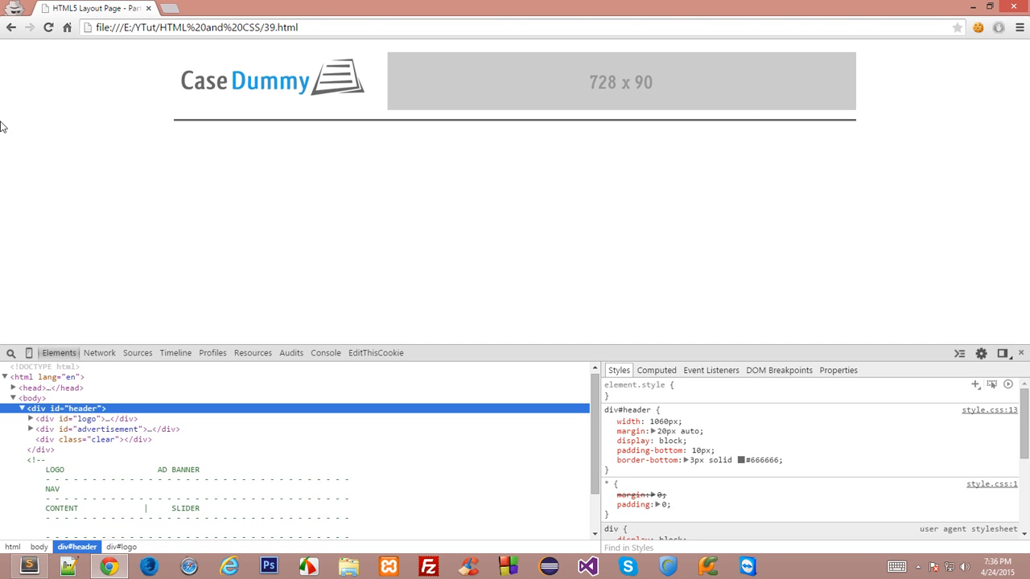
{"action": "mouse_move", "coordinate": [137, 132]}
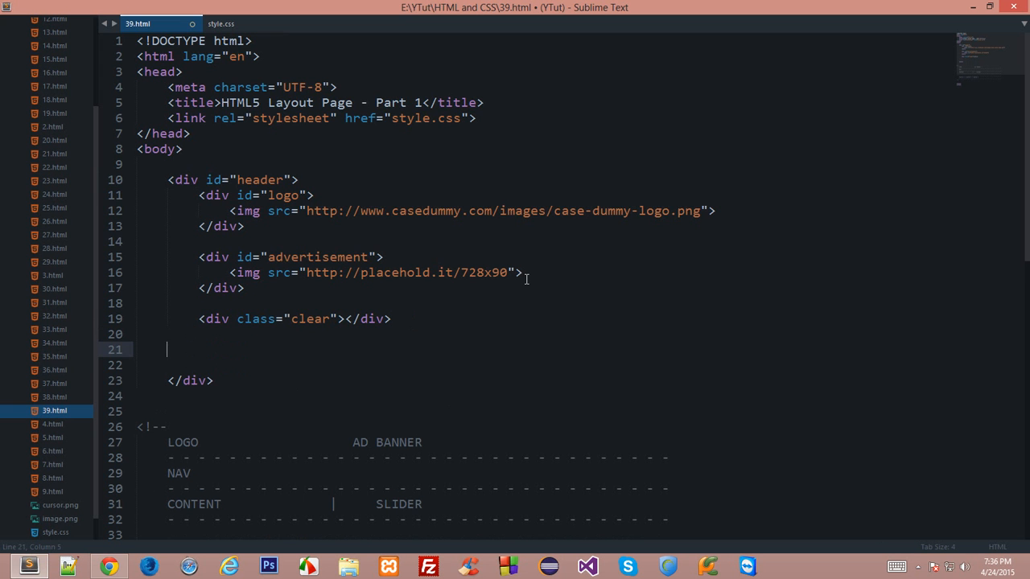
Type <div id="navigation"></div> below the clear div inside #header.
{"action": "type", "text": "<div id=\"n"}
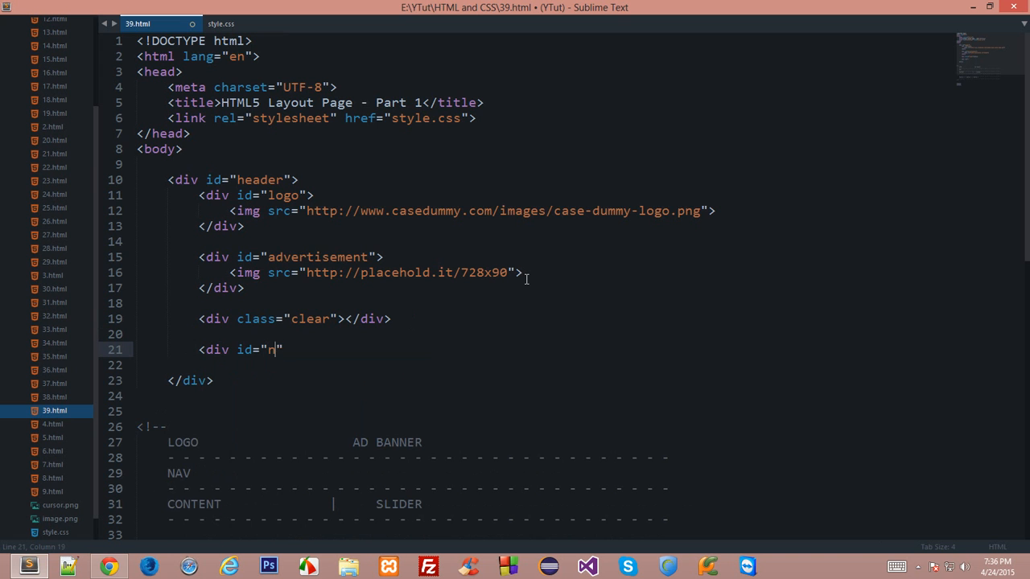
{"action": "type", "text": "avigation"}
{"action": "type", "text": "</div>"}
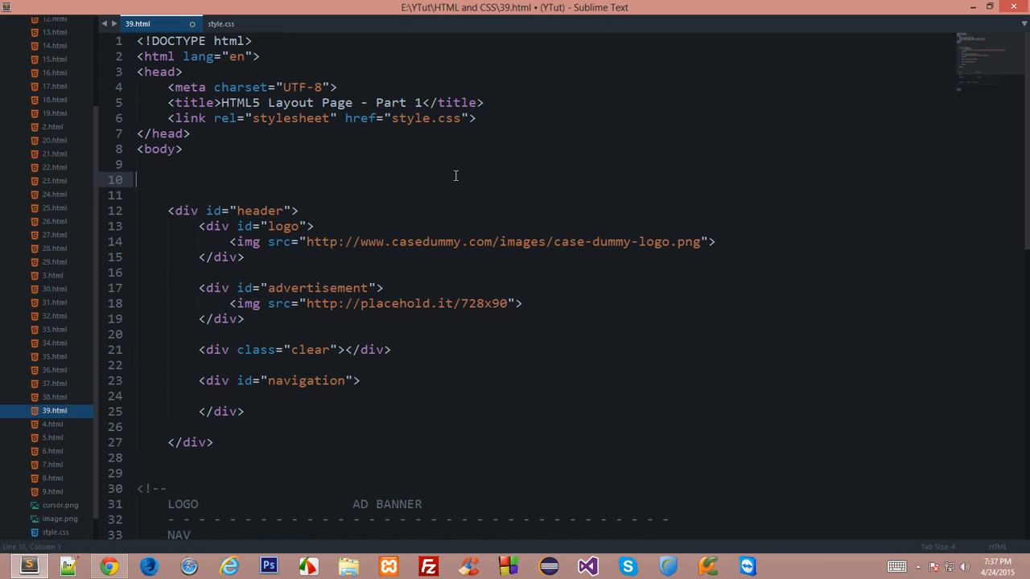
Type the note line <header><nav><menu><article><section> on line 10.
{"action": "type", "text": "<header><n"}
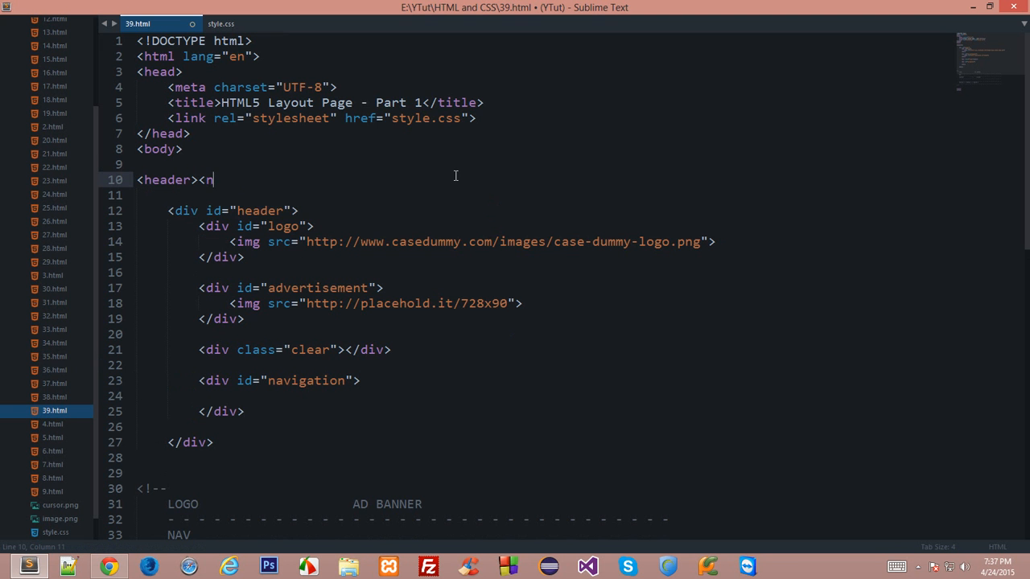
{"action": "type", "text": "av><menu"}
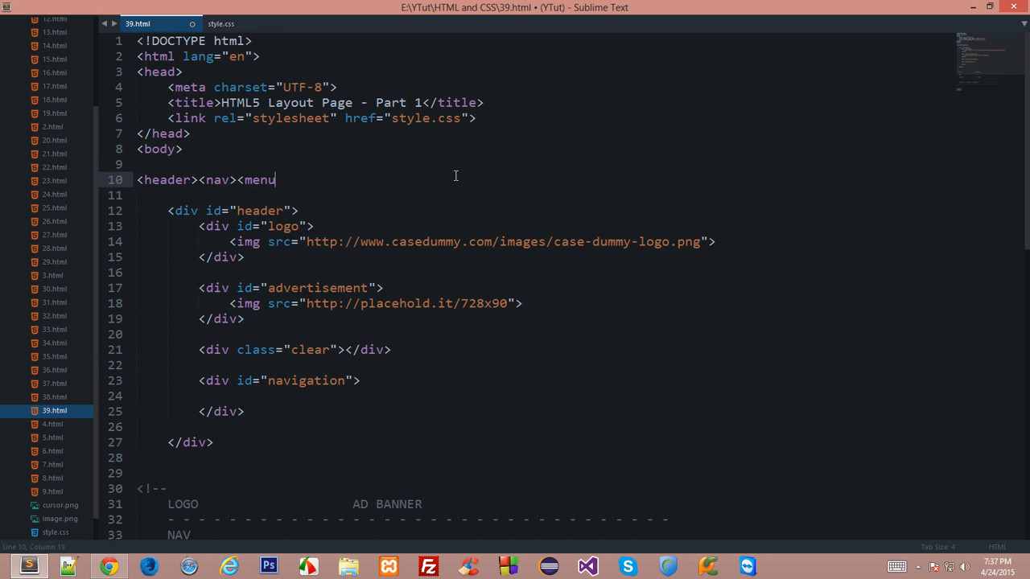
{"action": "type", "text": "><article><m"}
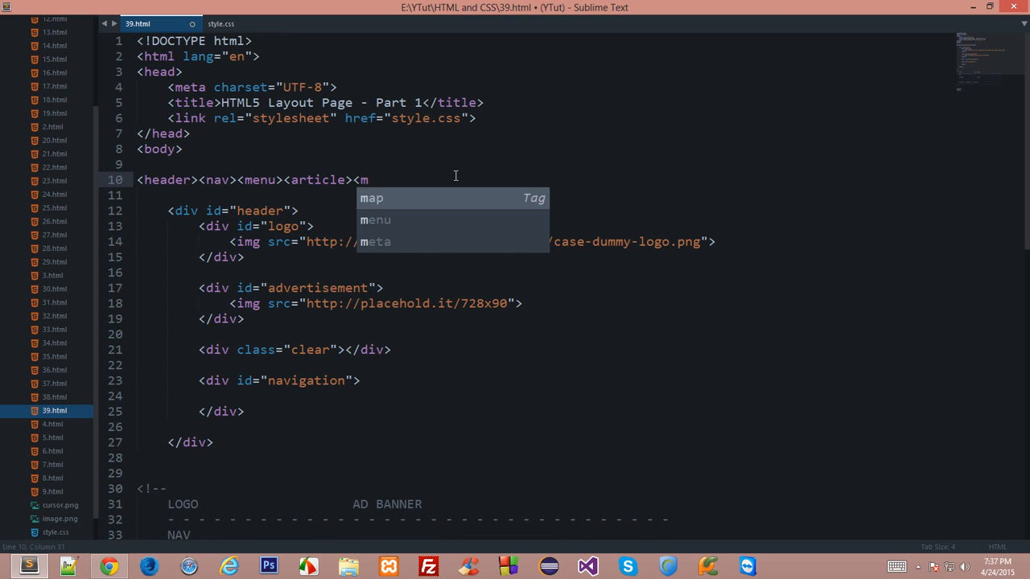
{"action": "type", "text": "section>...."}
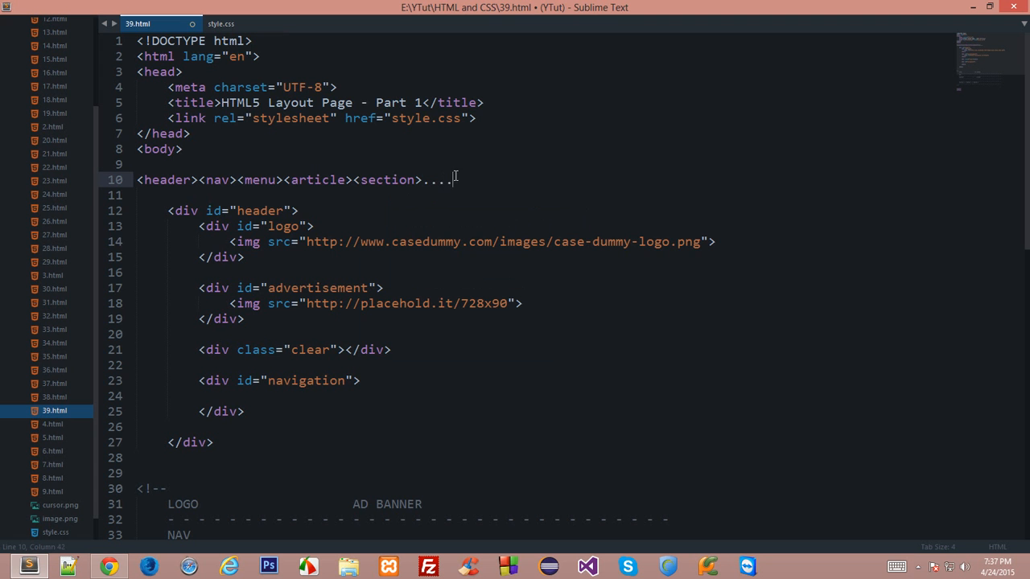
{"action": "left_click_drag", "start_coordinate": [143, 179], "coordinate": [423, 179]}
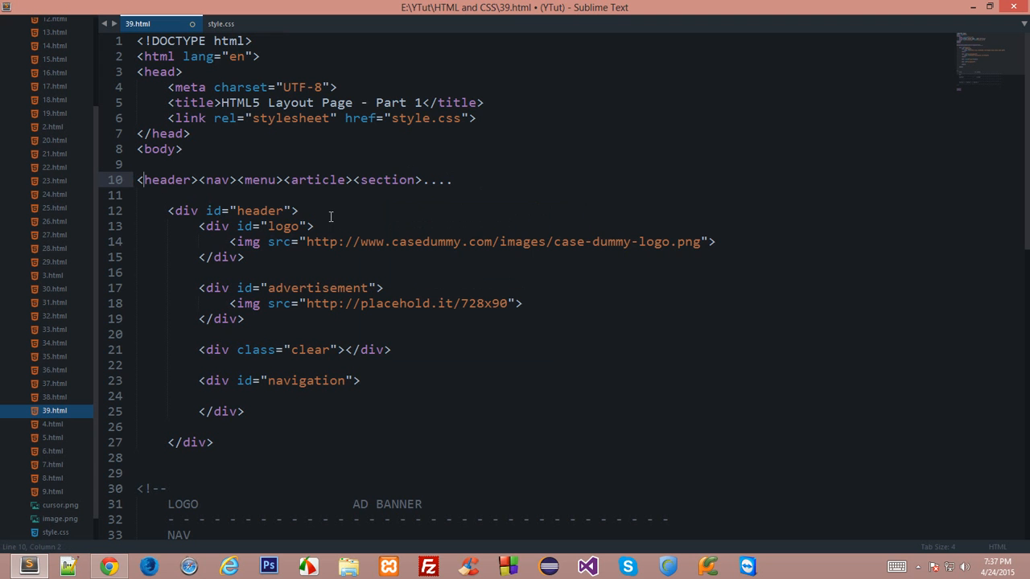
Highlight the section, article and nav tag names, then select the tag-list line.
{"action": "double_click", "coordinate": [387, 179]}
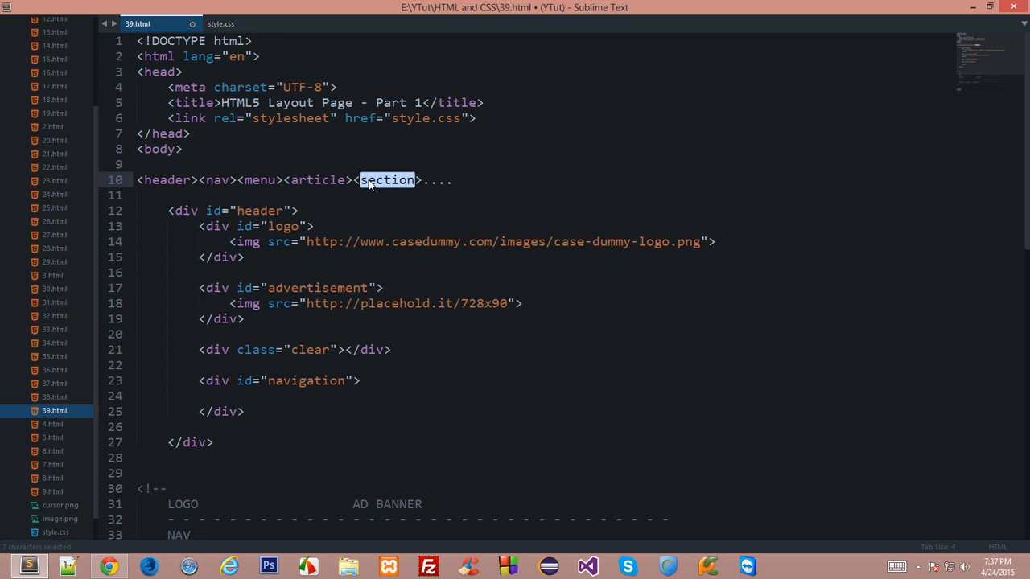
{"action": "left_click", "coordinate": [297, 210]}
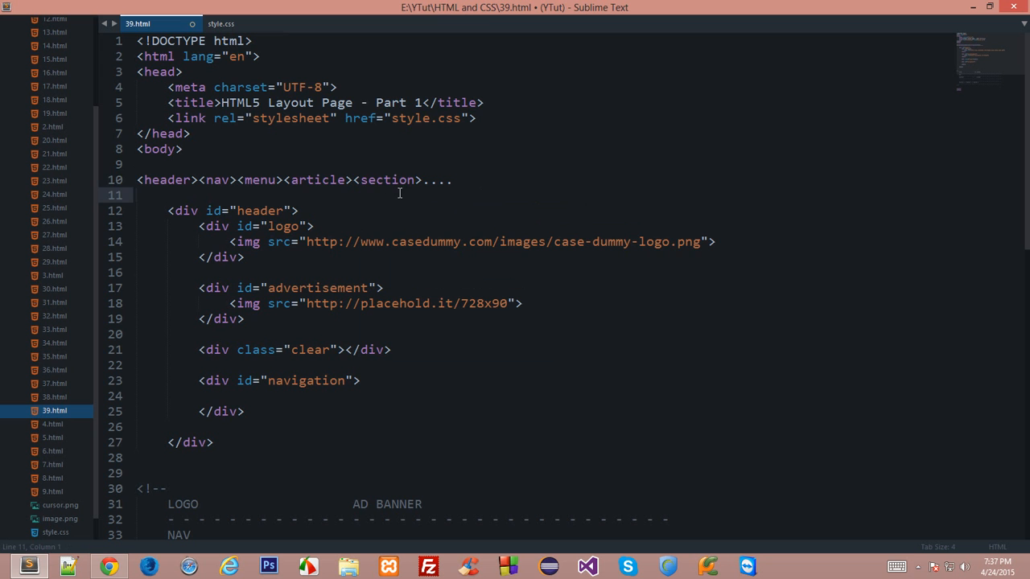
{"action": "double_click", "coordinate": [317, 179]}
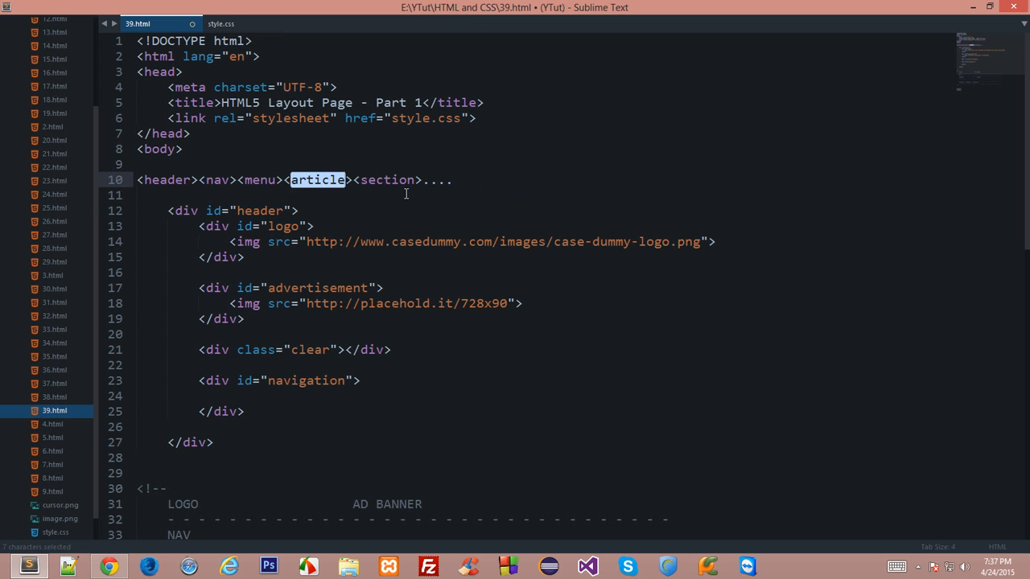
{"action": "double_click", "coordinate": [217, 179]}
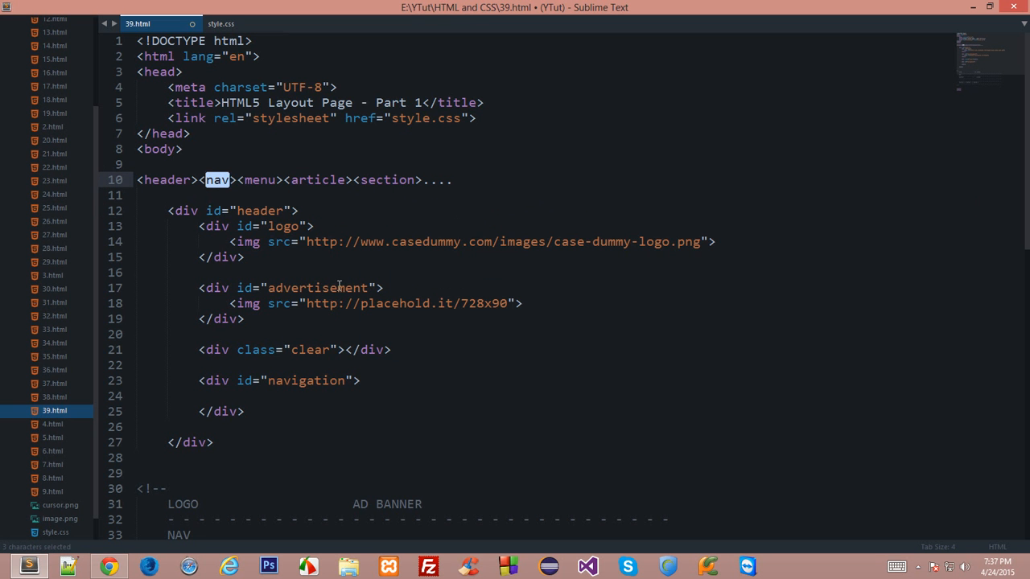
{"action": "double_click", "coordinate": [308, 380]}
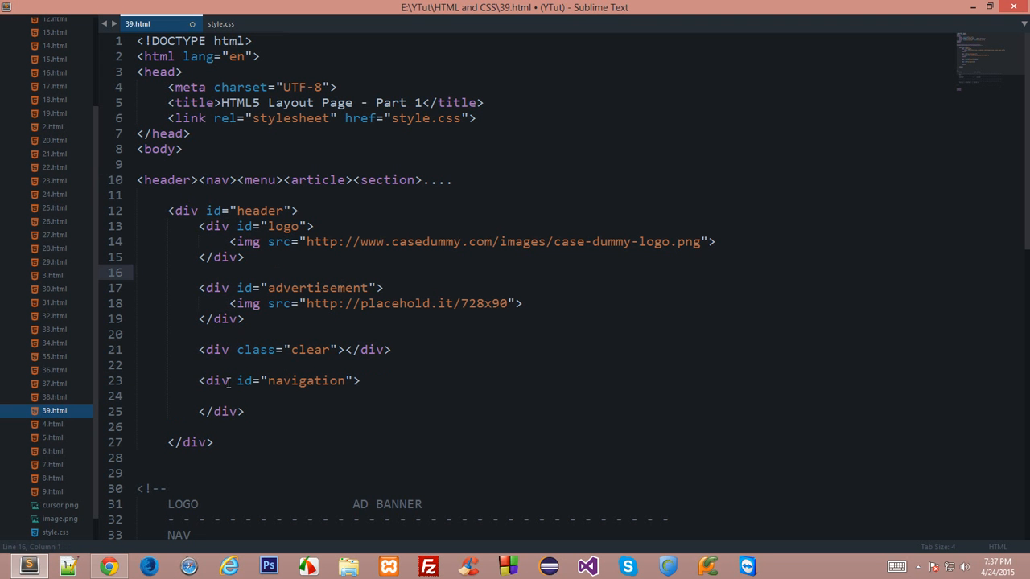
{"action": "triple_click", "coordinate": [294, 179]}
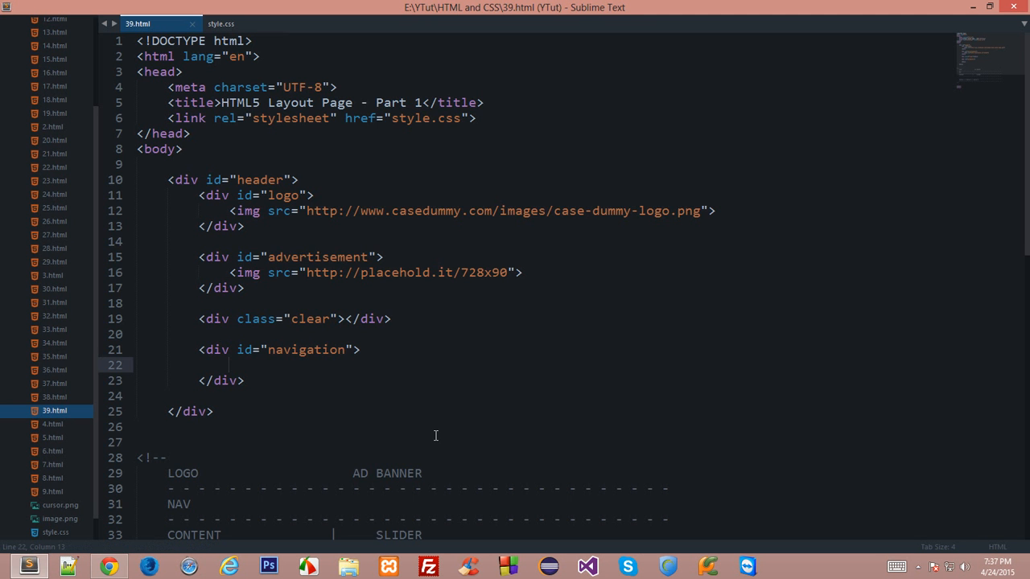
Fill the navigation div with a ul of Home, About Us, Contact Us, Advertise With Us.
{"action": "type", "text": "<ul>"}
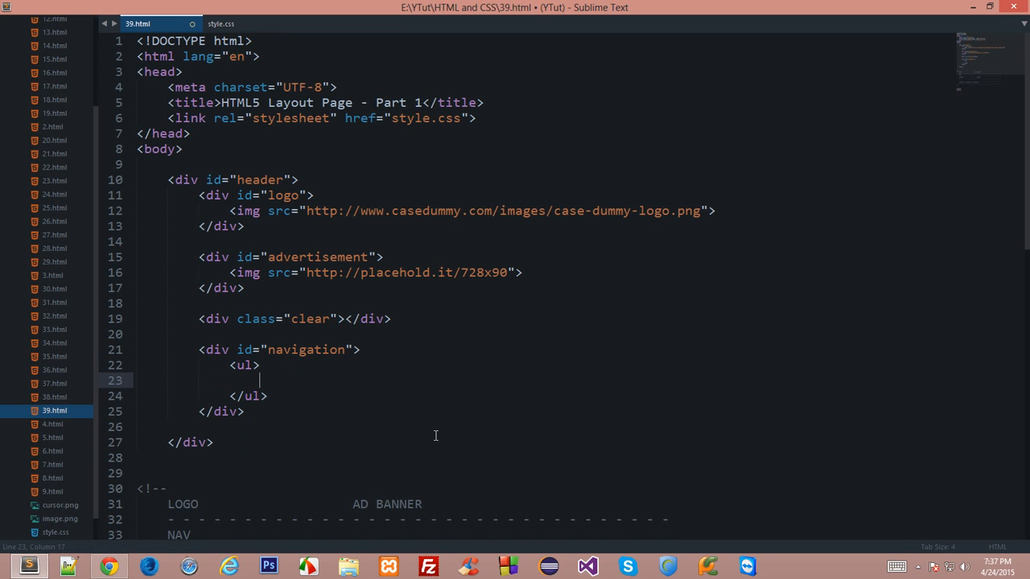
{"action": "type", "text": "<li>Home</li>"}
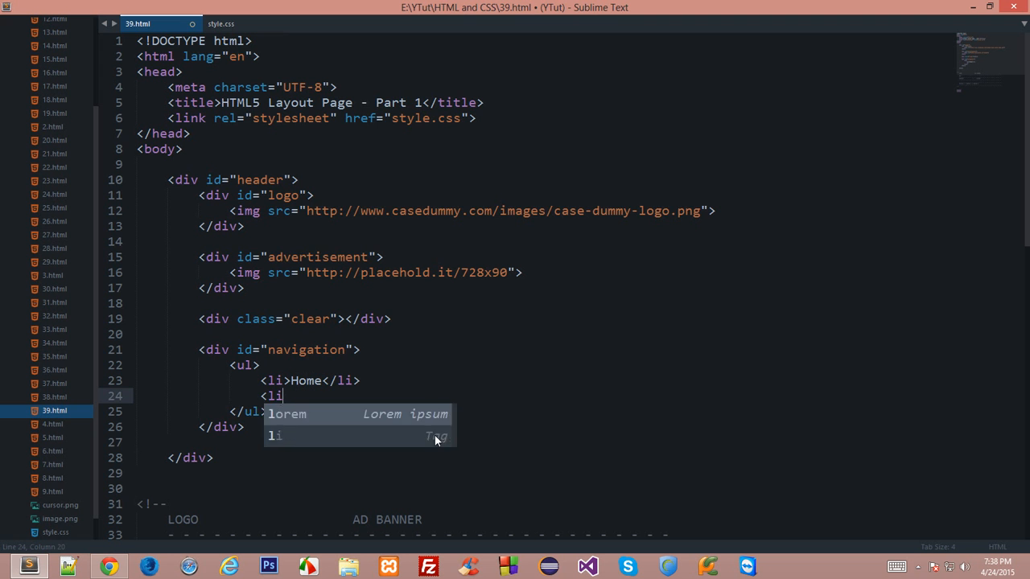
{"action": "type", "text": "ABo"}
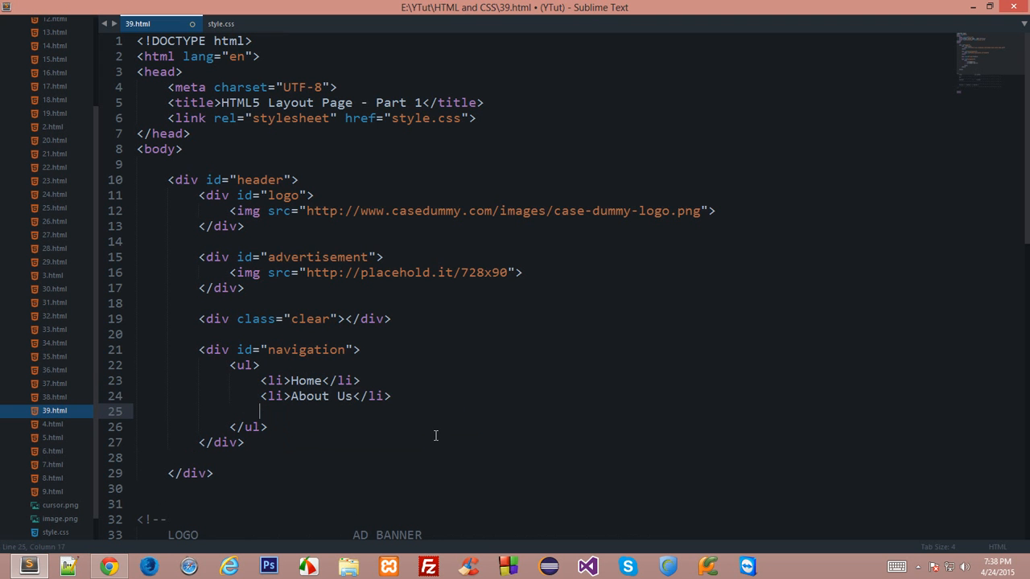
{"action": "type", "text": "<li>COntact Us</li>"}
{"action": "type", "text": "<li>Advertise W"}
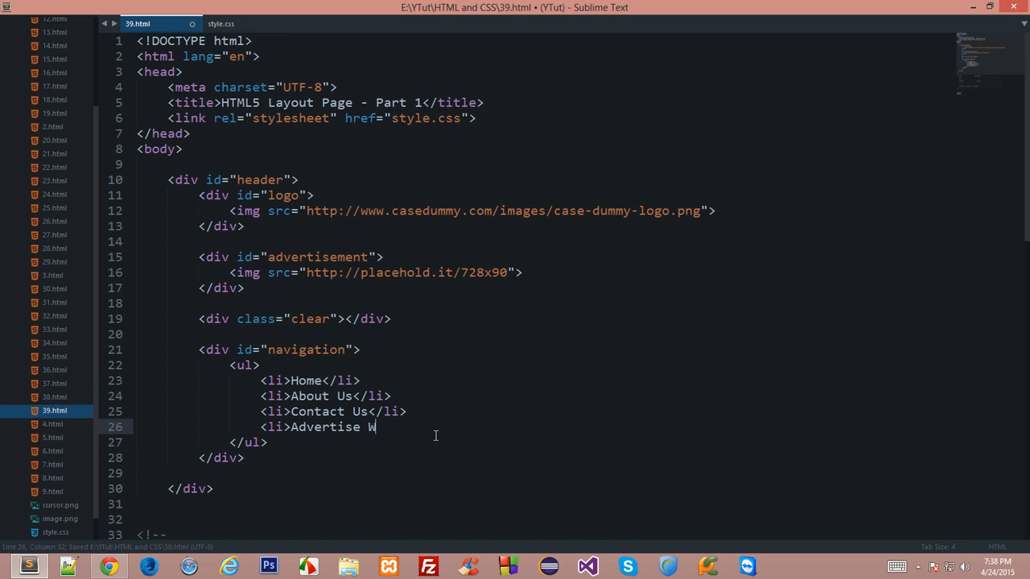
{"action": "type", "text": "ith Us</li>"}
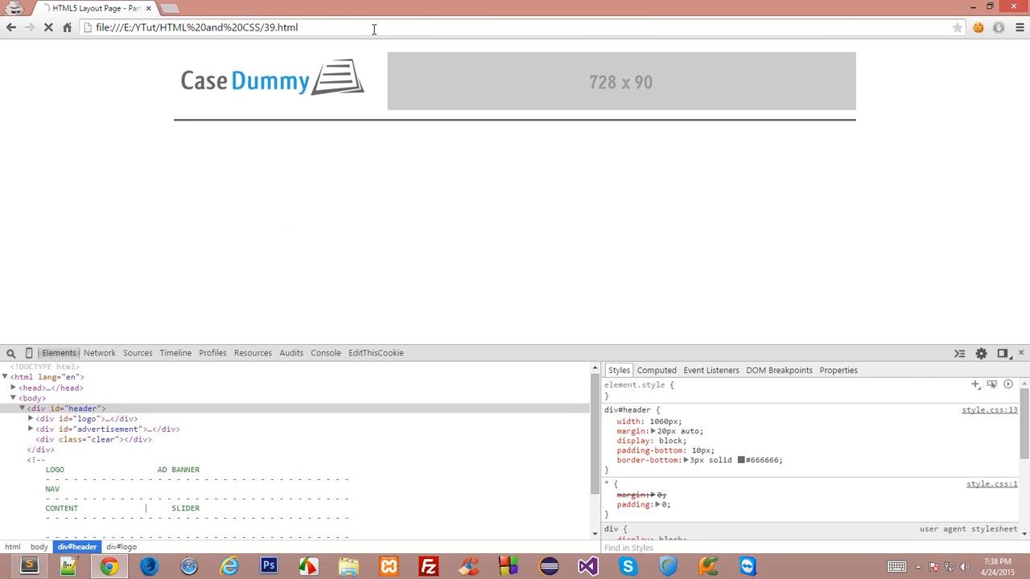
{"action": "left_click", "coordinate": [47, 27]}
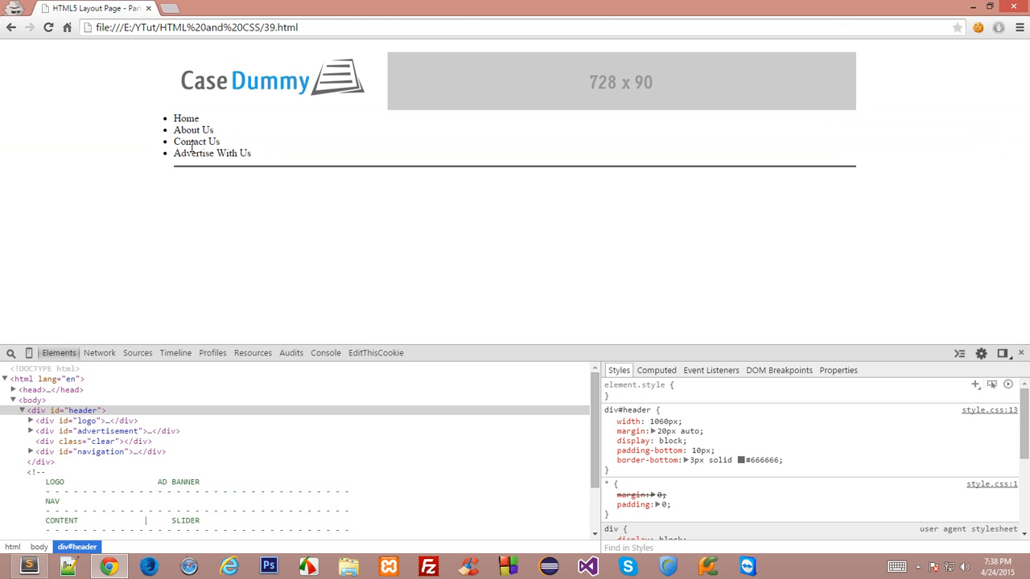
{"action": "mouse_move", "coordinate": [165, 130]}
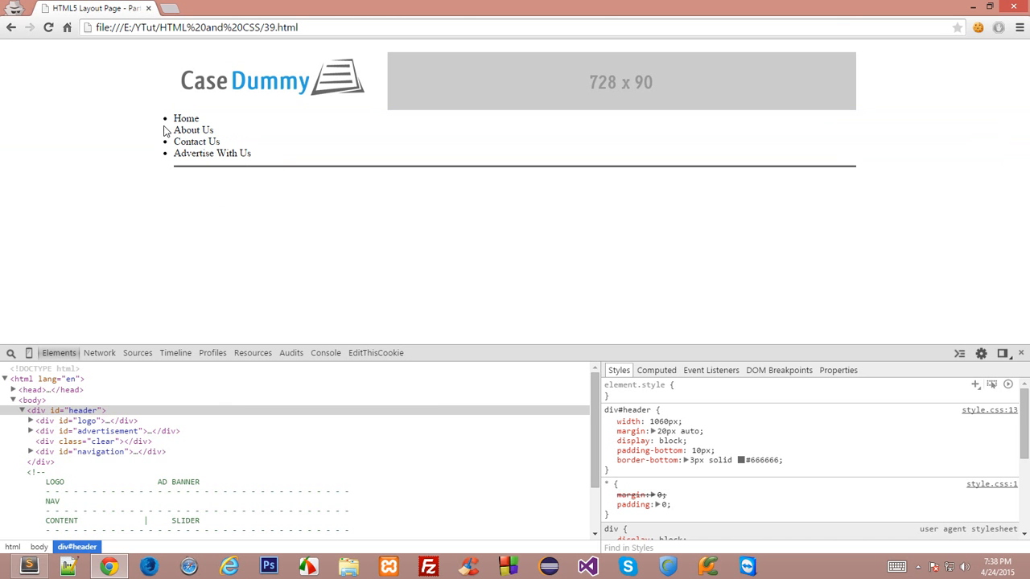
{"action": "double_click", "coordinate": [183, 129]}
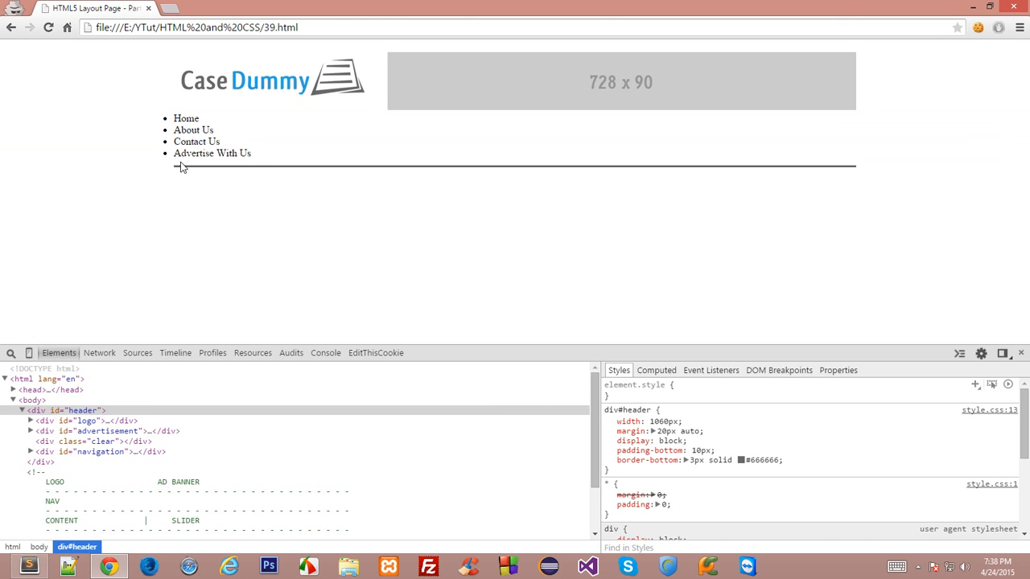
{"action": "mouse_move", "coordinate": [186, 152]}
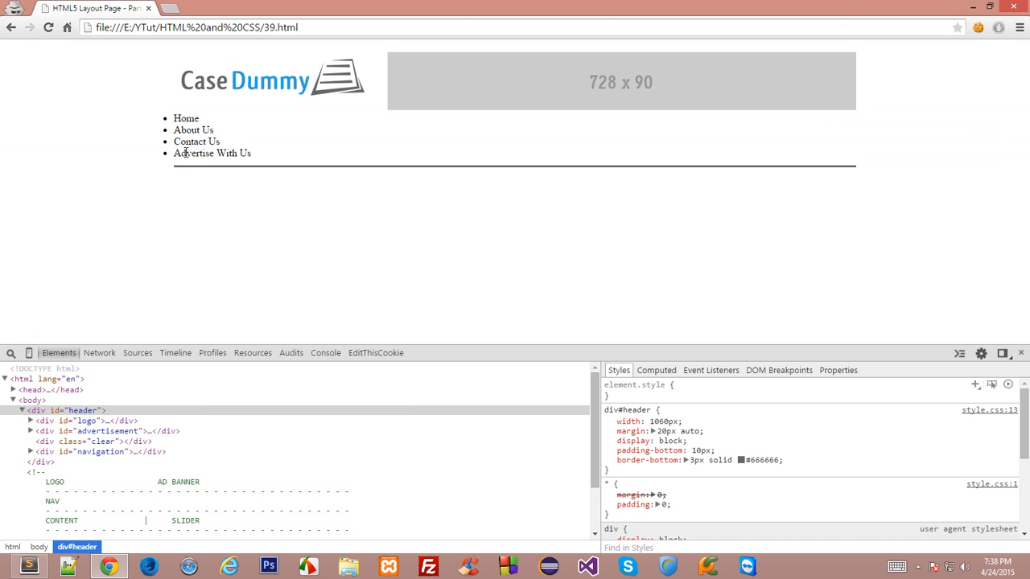
Inspect the Advertise With Us item and start a new #navigation li style rule.
{"action": "right_click", "coordinate": [183, 153]}
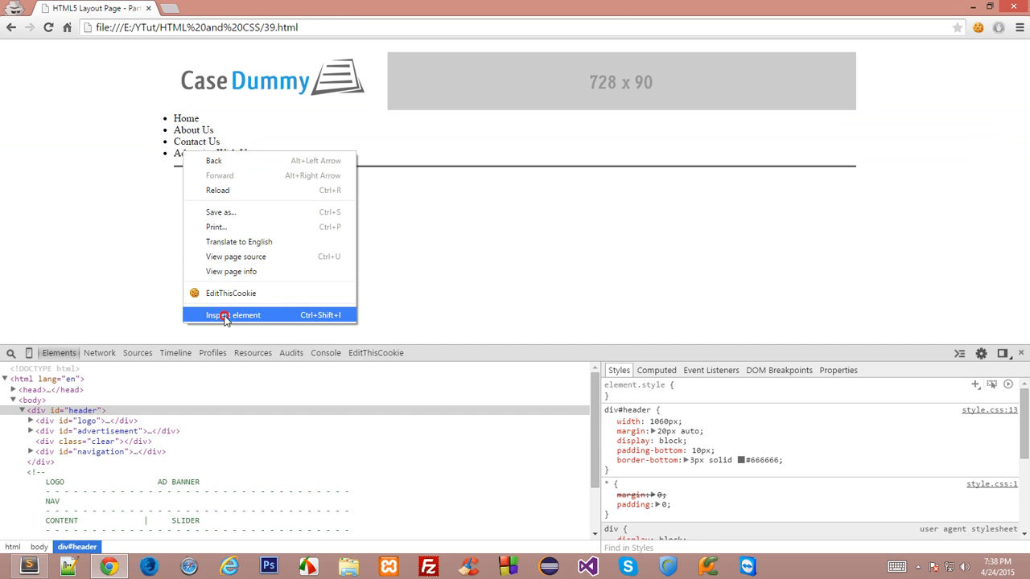
{"action": "left_click", "coordinate": [233, 315]}
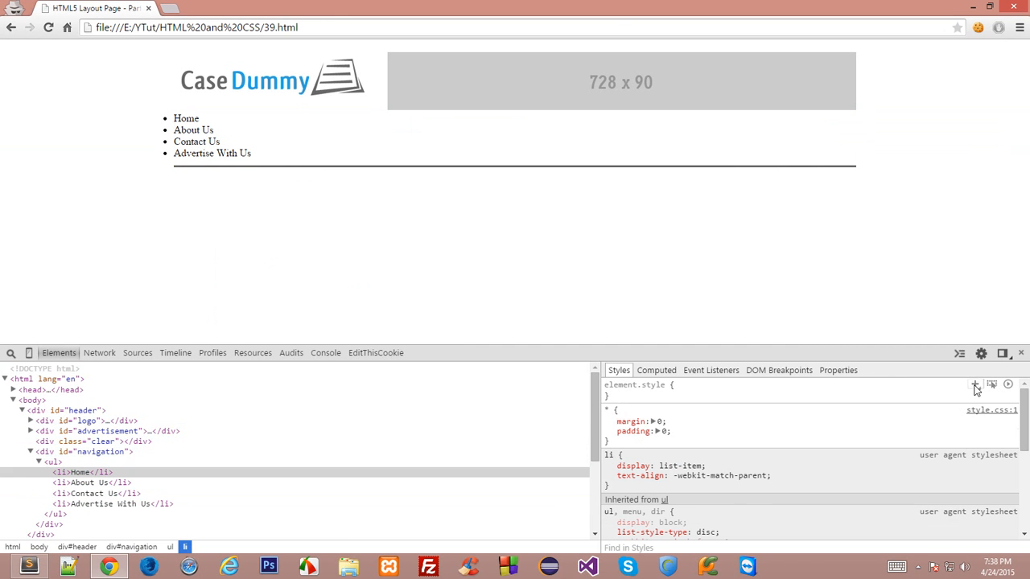
{"action": "left_click", "coordinate": [974, 385]}
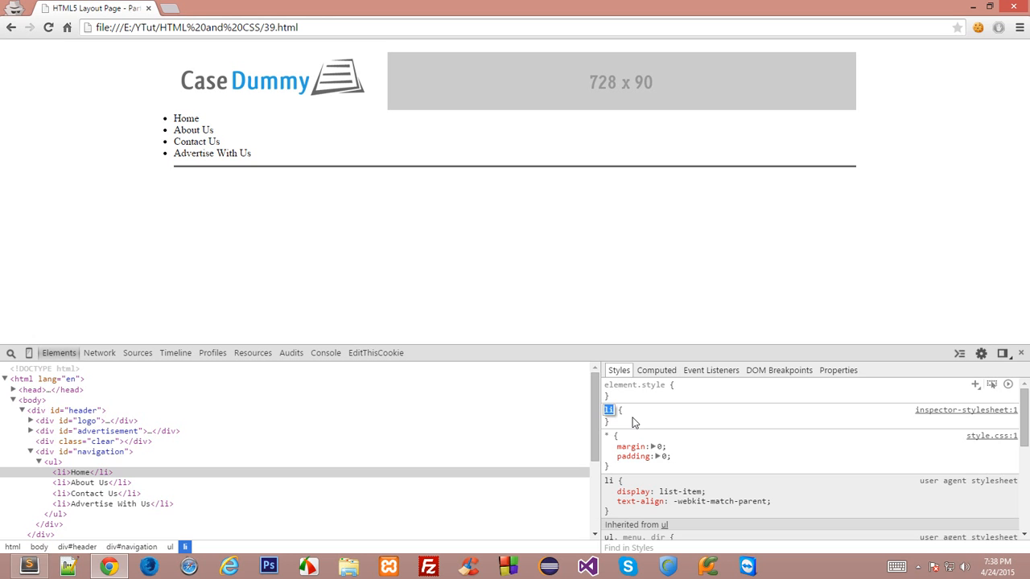
{"action": "type", "text": "#navigation"}
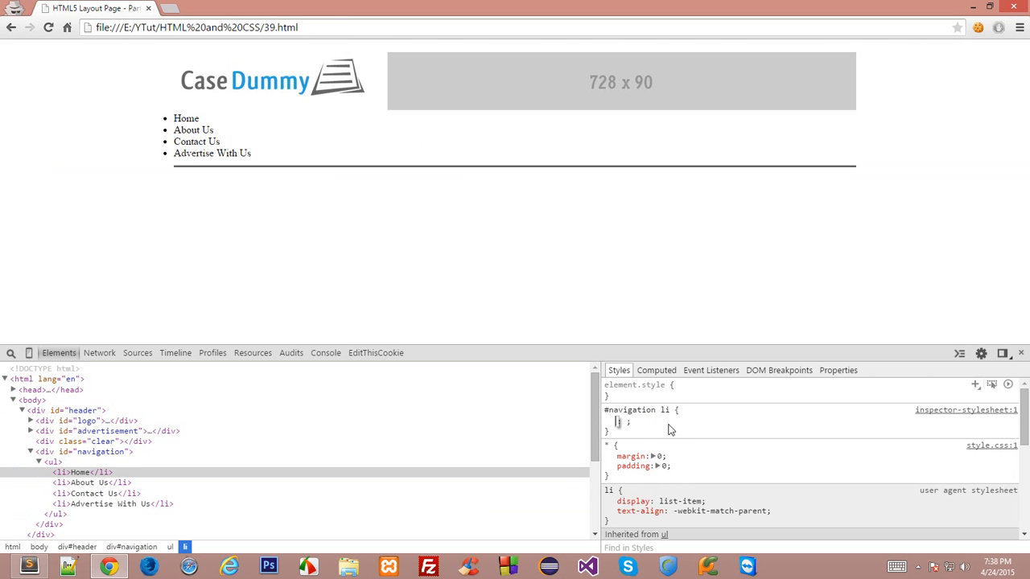
Set #navigation li to list-style none after trying square, circle and disc, and float left.
{"action": "type", "text": "list-style: ;"}
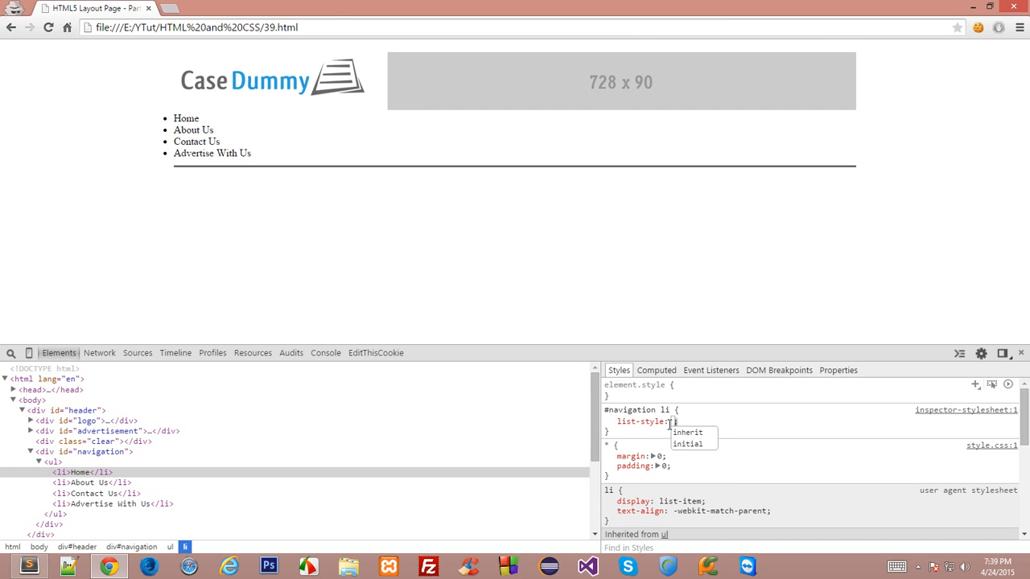
{"action": "type", "text": "none;"}
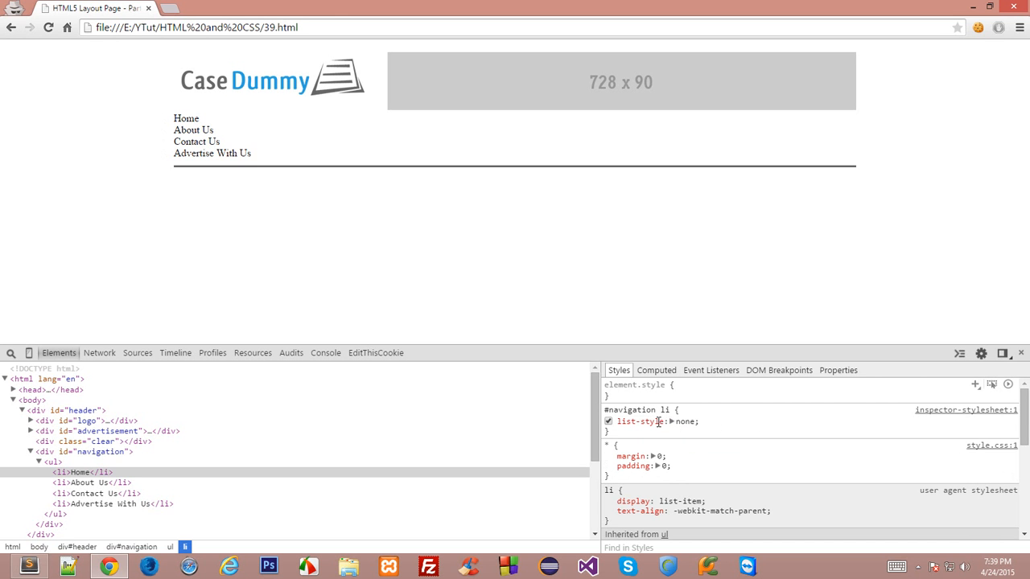
{"action": "mouse_move", "coordinate": [678, 427]}
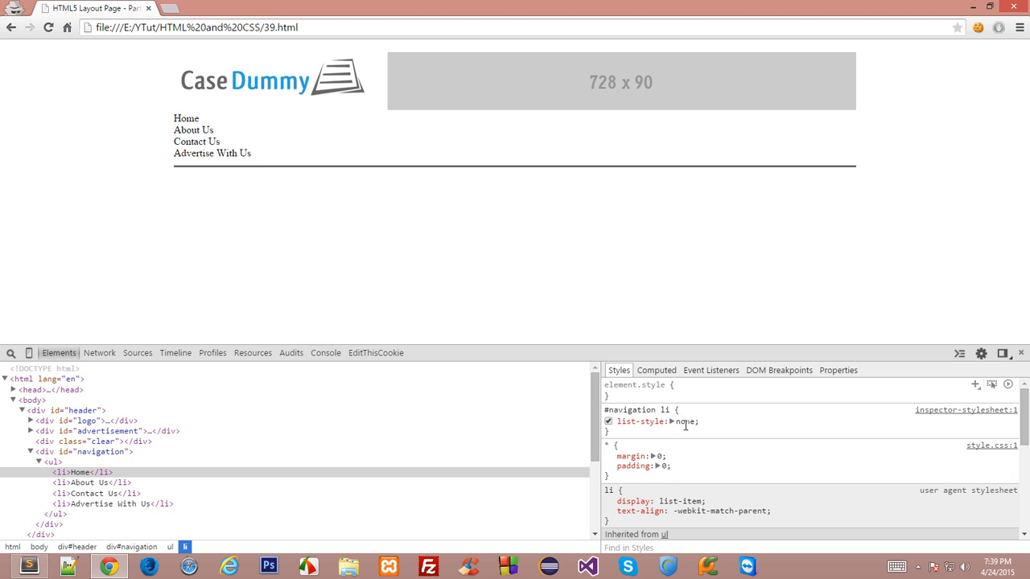
{"action": "double_click", "coordinate": [682, 422]}
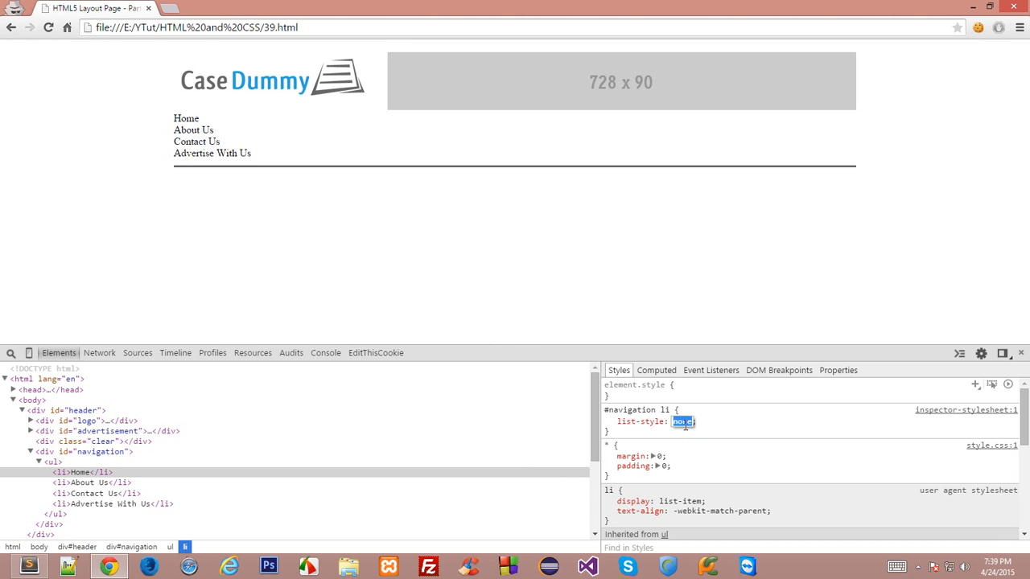
{"action": "type", "text": "square"}
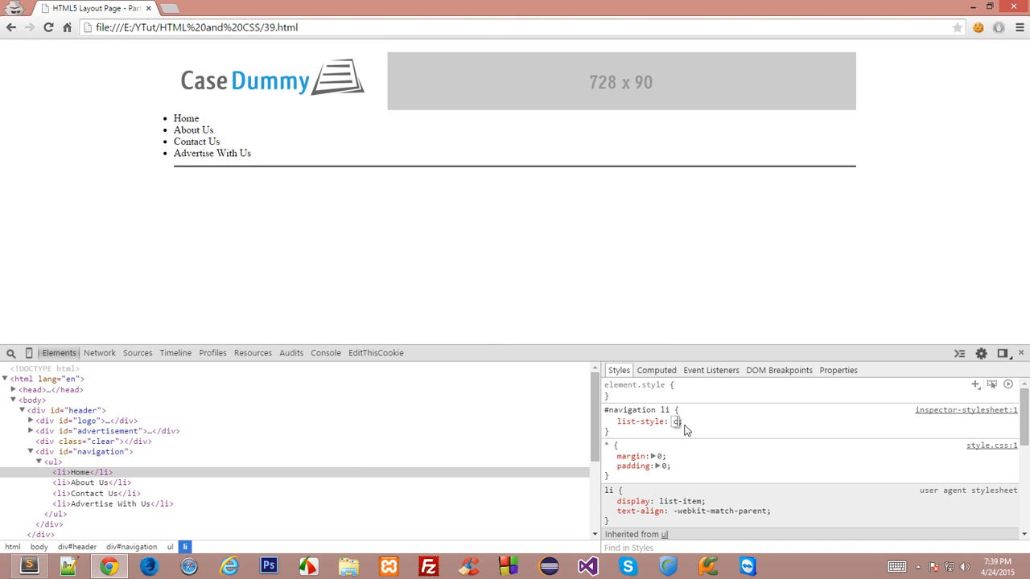
{"action": "type", "text": "circle"}
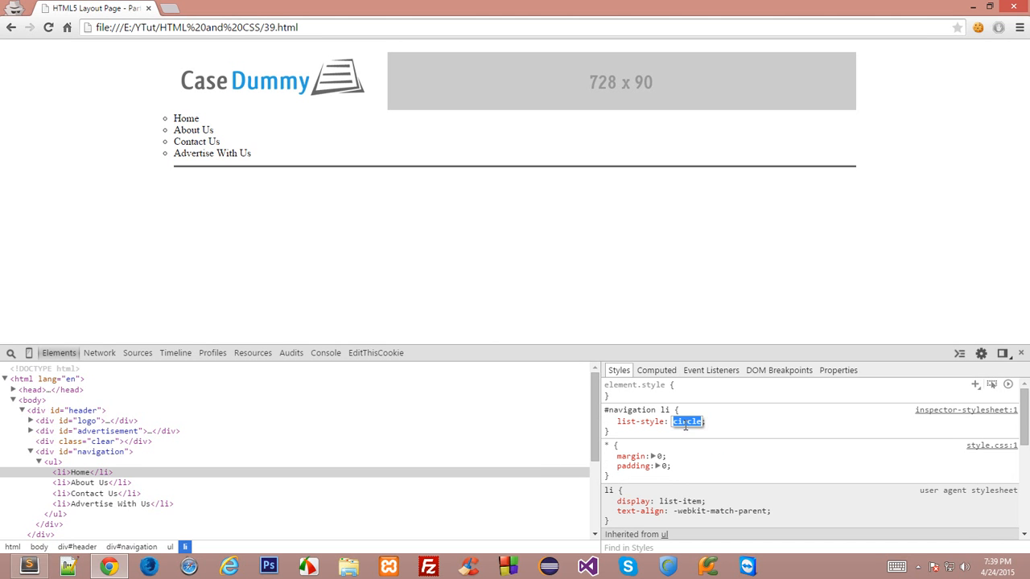
{"action": "type", "text": "disc"}
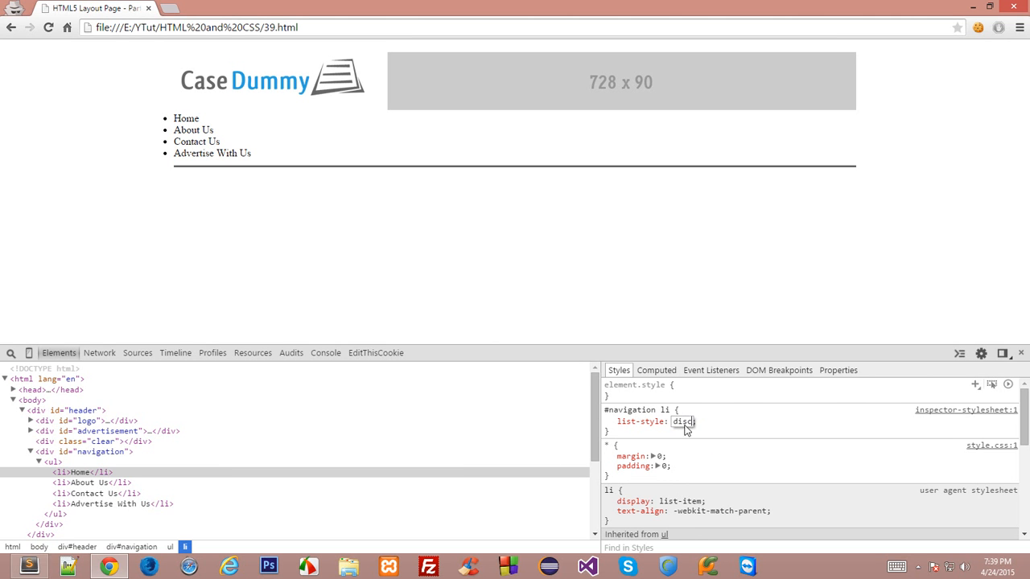
{"action": "type", "text": "circle"}
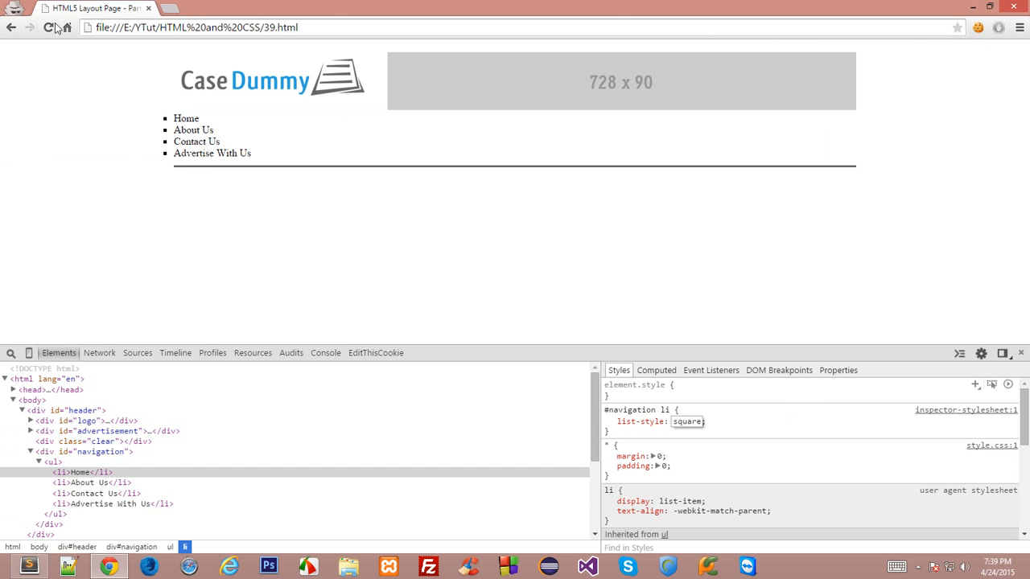
{"action": "double_click", "coordinate": [687, 421]}
{"action": "type", "text": "none;"}
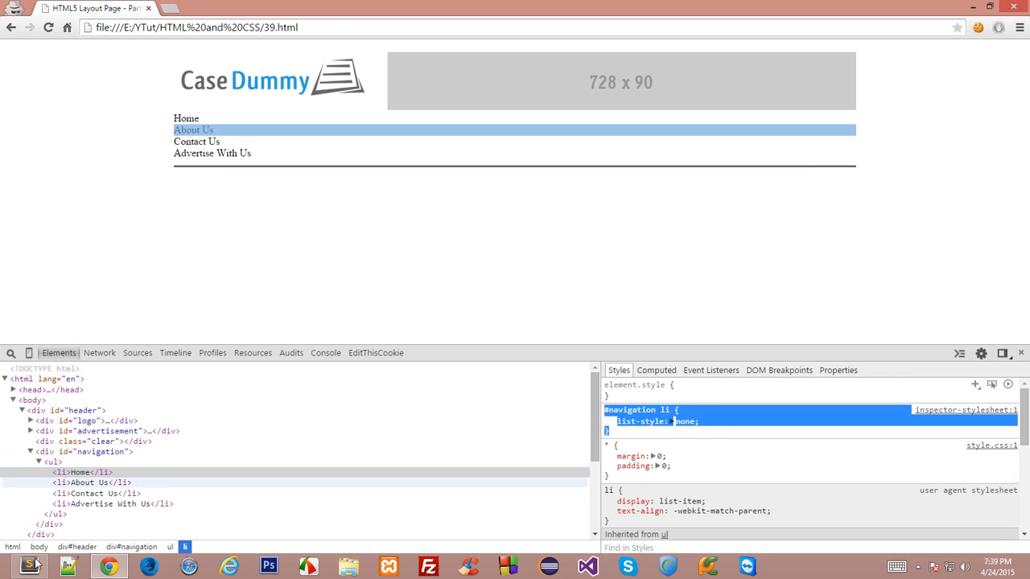
{"action": "left_click", "coordinate": [29, 566]}
{"action": "type", "text": "float: left;"}
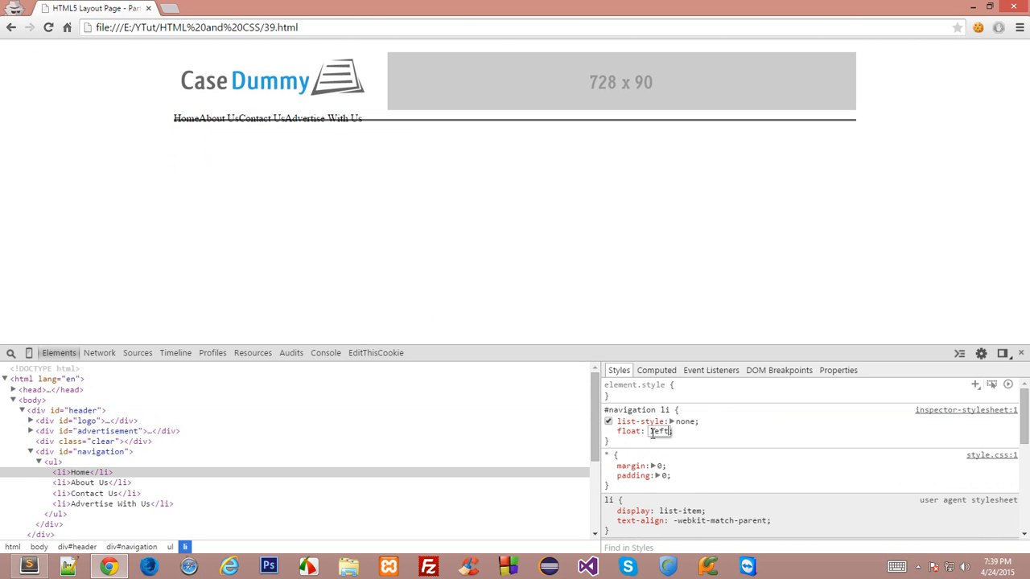
{"action": "left_click", "coordinate": [635, 411]}
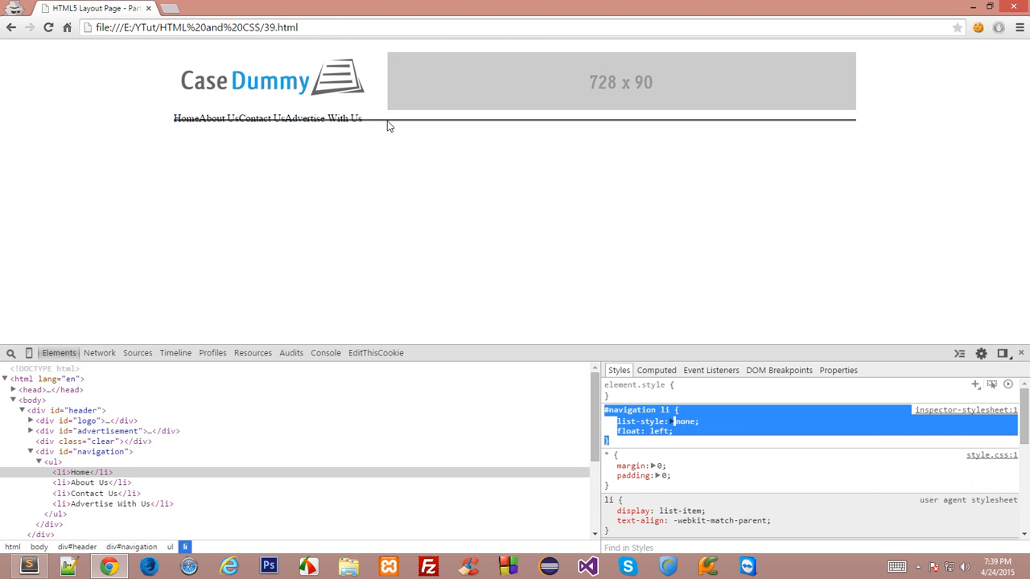
{"action": "mouse_move", "coordinate": [373, 214]}
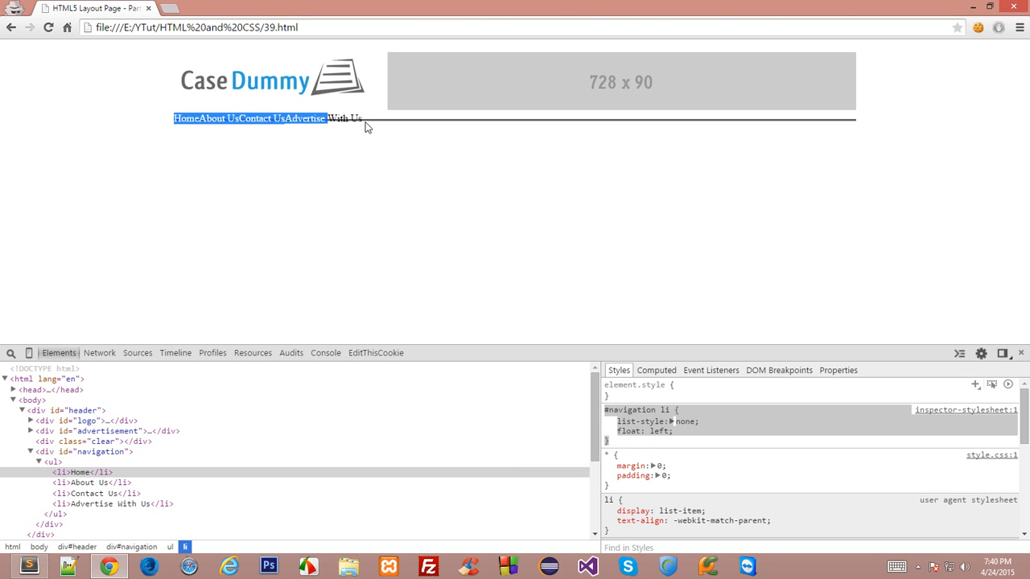
{"action": "mouse_move", "coordinate": [50, 524]}
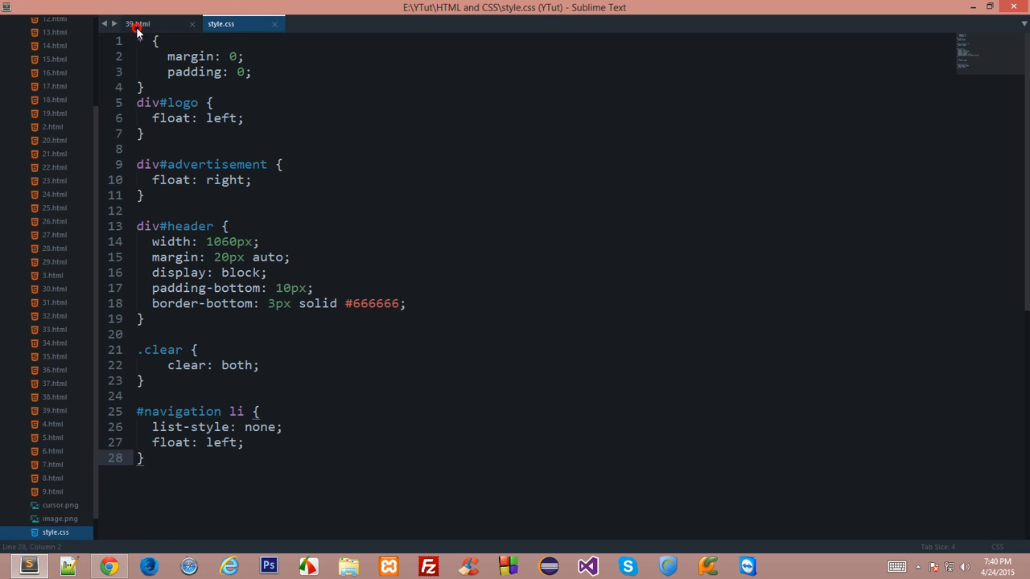
Add <div class="clear"></div> after the last navigation item in 39.html.
{"action": "left_click", "coordinate": [136, 23]}
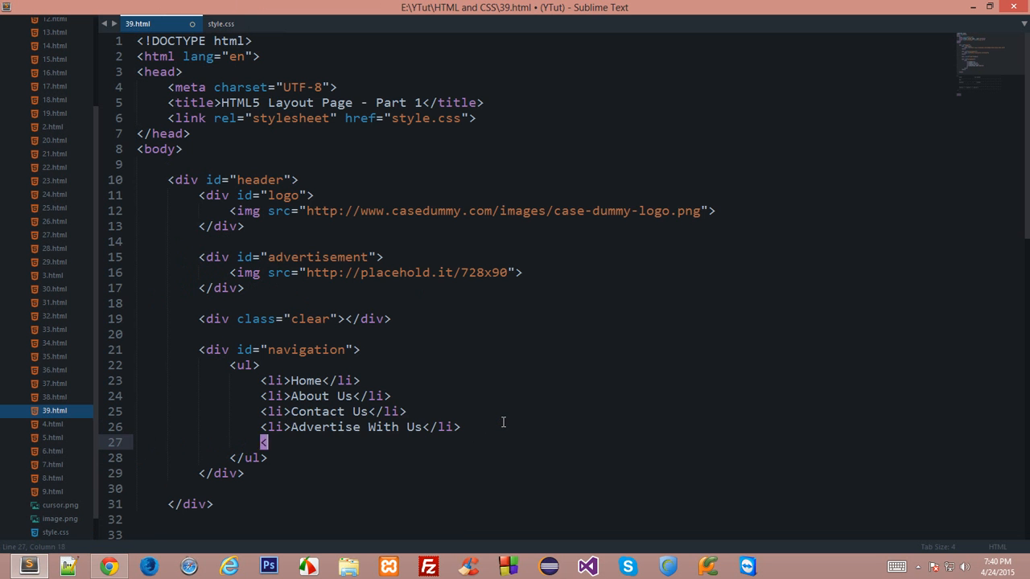
{"action": "type", "text": "div class=\"clear\"></div>"}
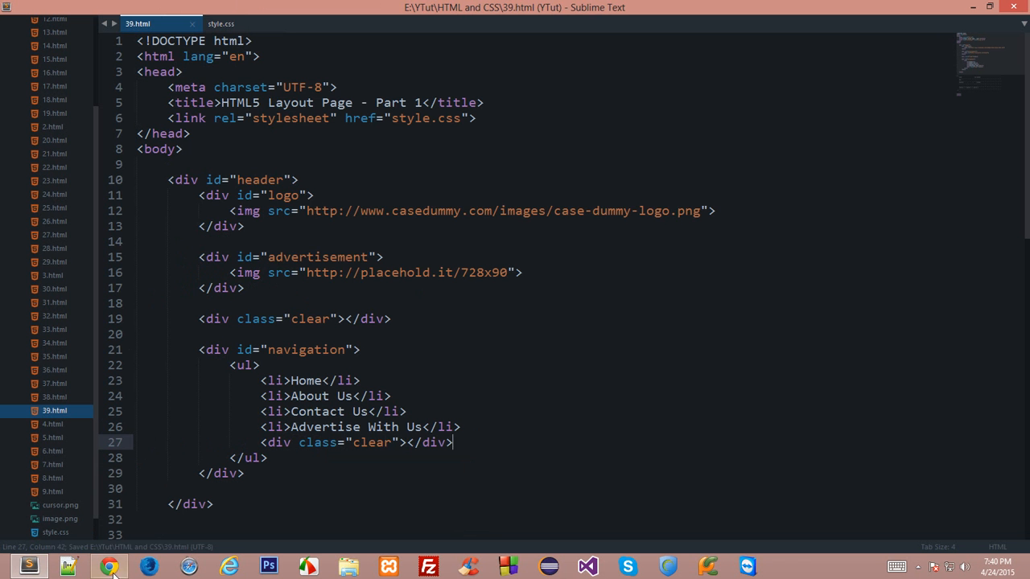
{"action": "left_click", "coordinate": [111, 567]}
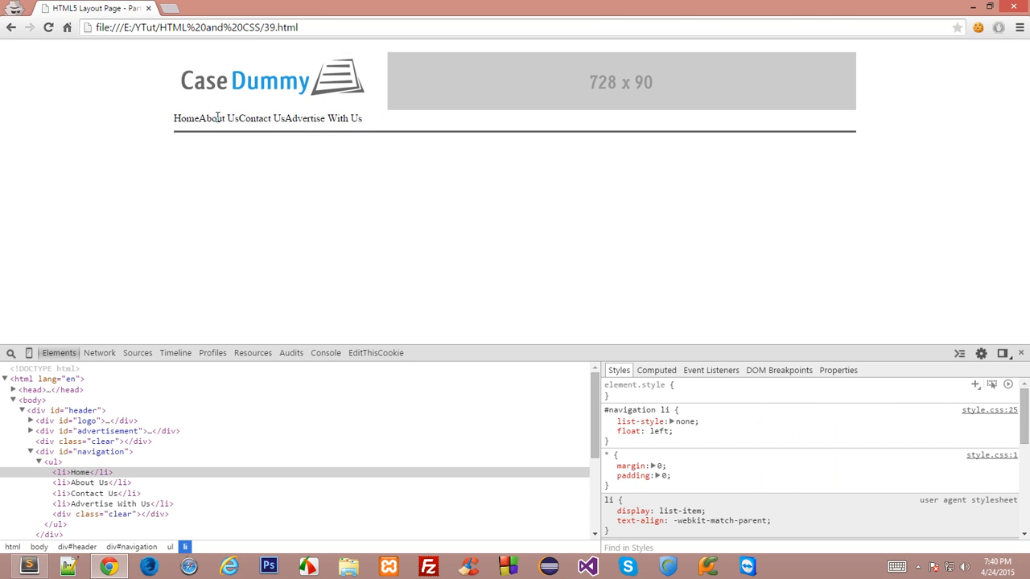
Style div#navigation with rgb(159,55,55) background, white text, 12px padding and calibri font.
{"action": "right_click", "coordinate": [218, 118]}
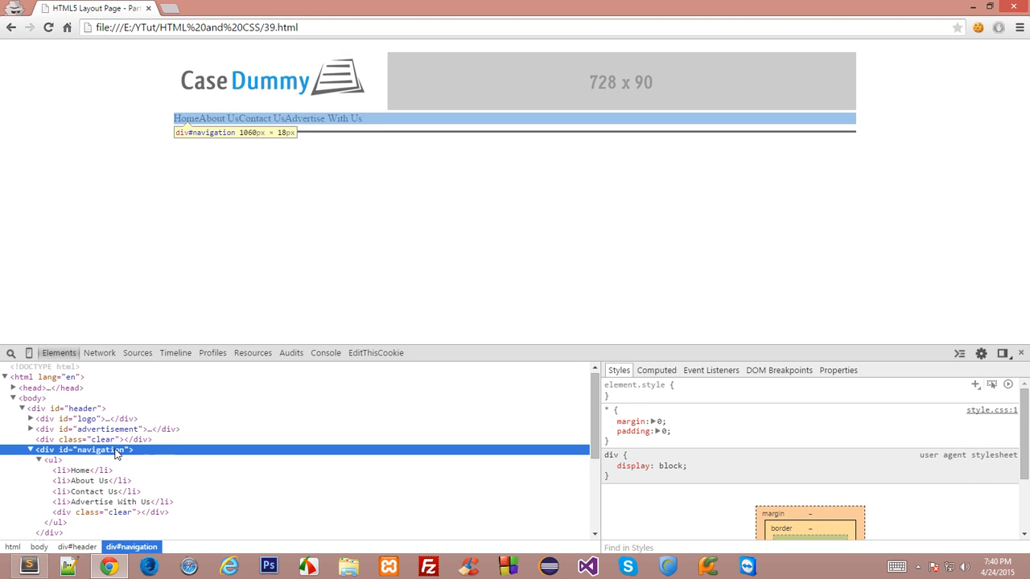
{"action": "type", "text": "background"}
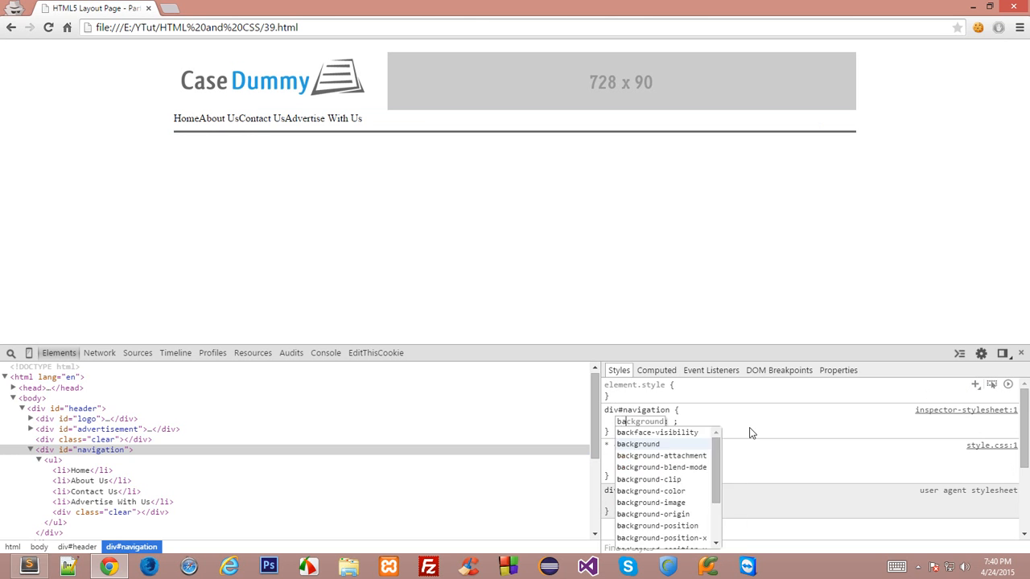
{"action": "type", "text": "black"}
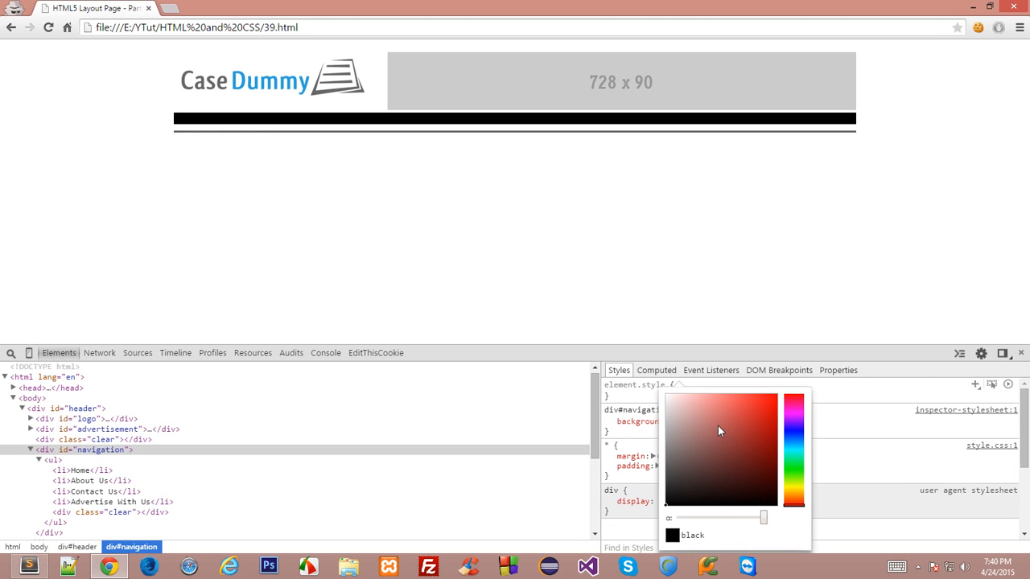
{"action": "left_click", "coordinate": [731, 449]}
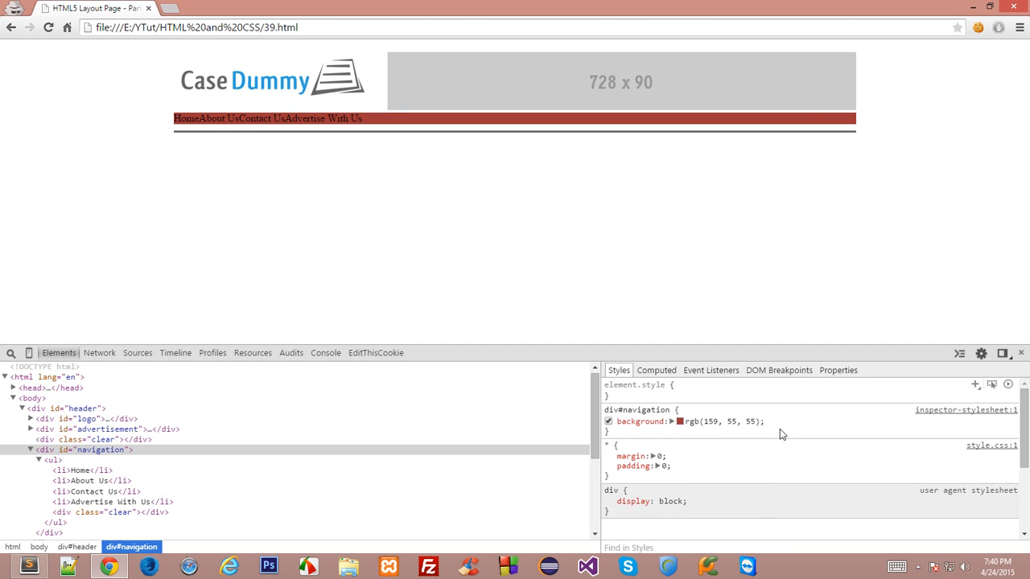
{"action": "type", "text": "wheat"}
{"action": "type", "text": "padding"}
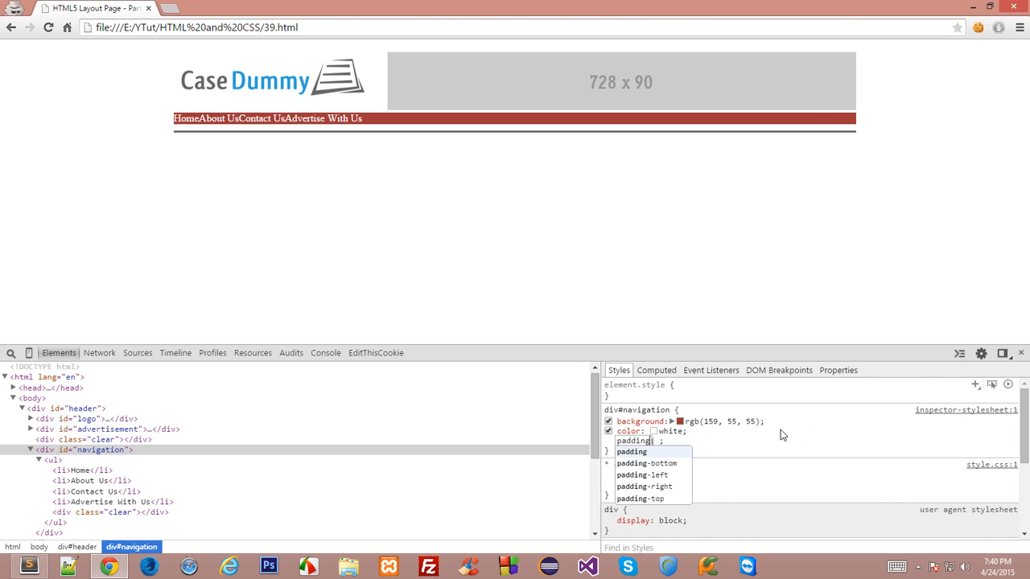
{"action": "type", "text": "11px"}
{"action": "type", "text": "font-family"}
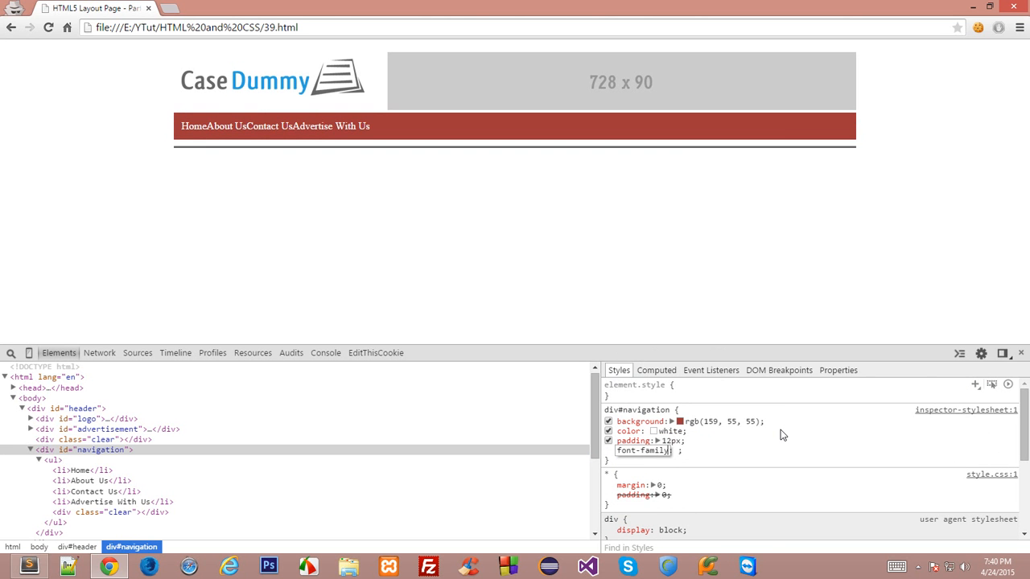
{"action": "type", "text": "calibri"}
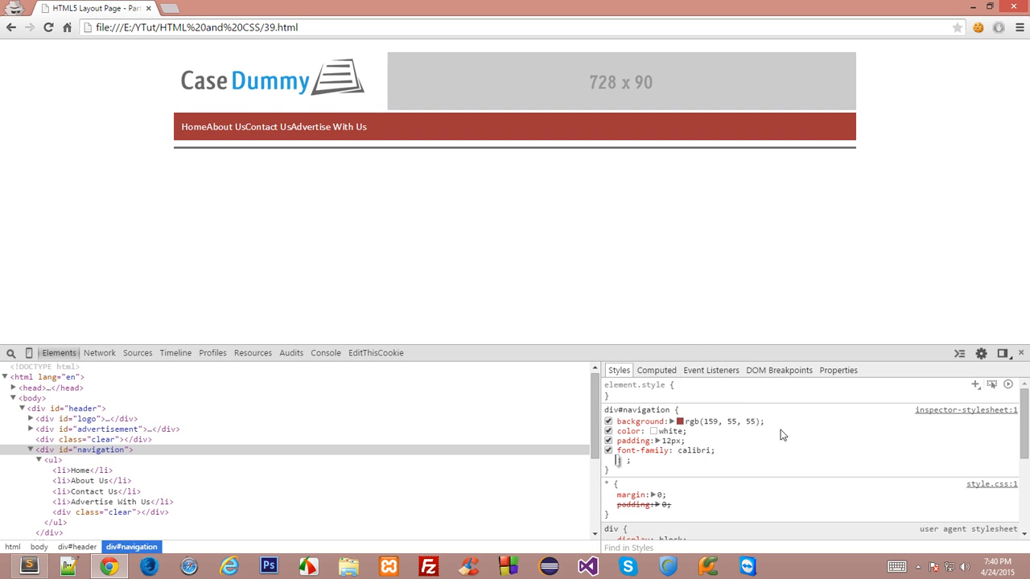
{"action": "left_click", "coordinate": [639, 410]}
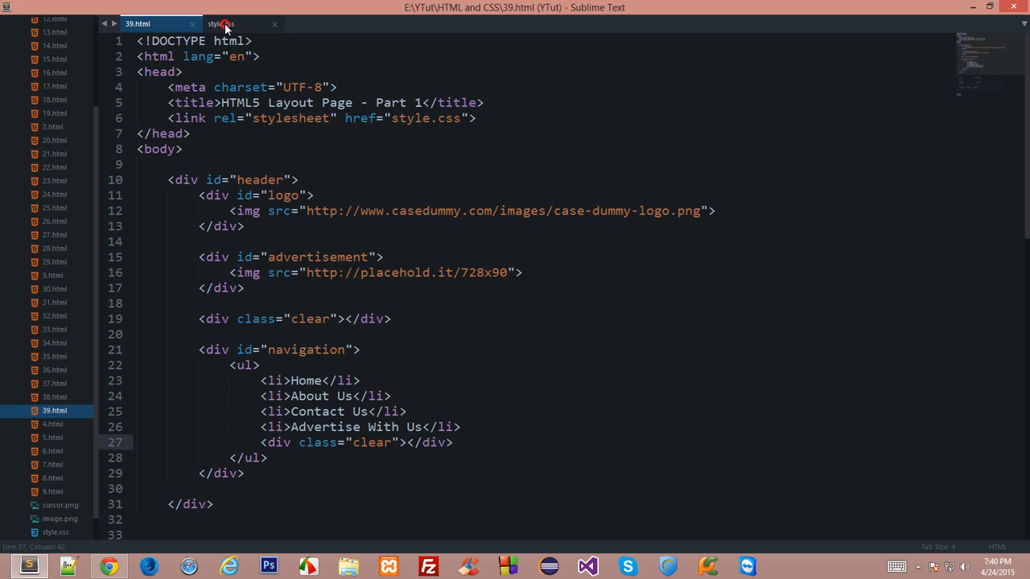
Paste the div#navigation rule with maroon background, white text and calibri into style.css.
{"action": "left_click", "coordinate": [221, 23]}
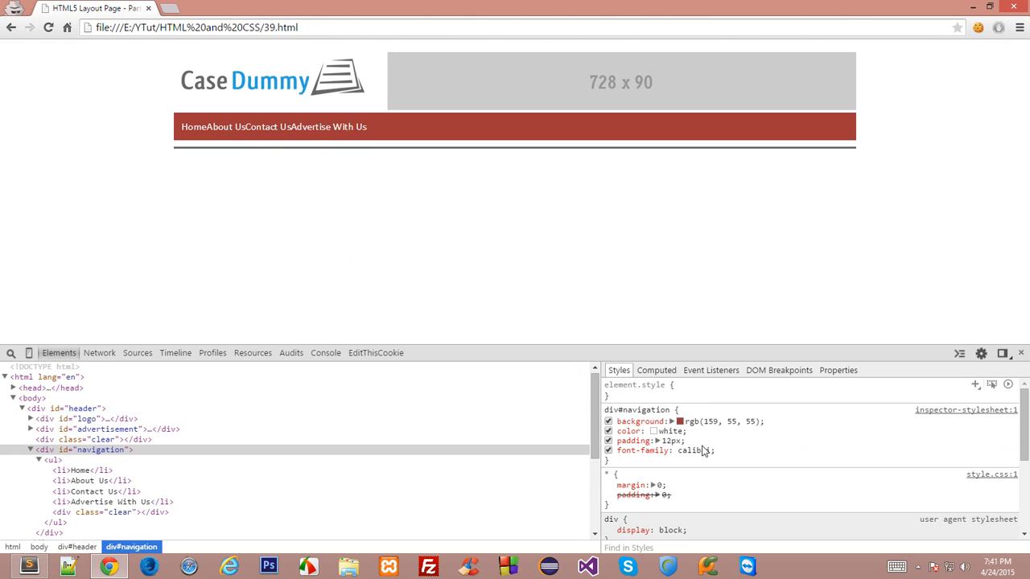
{"action": "left_click", "coordinate": [608, 441]}
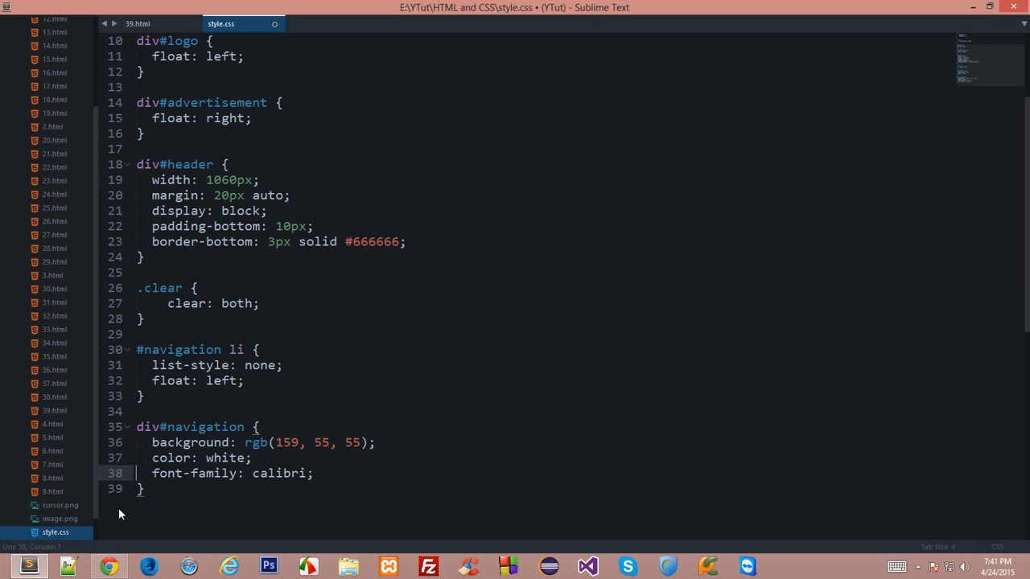
{"action": "left_click", "coordinate": [109, 567]}
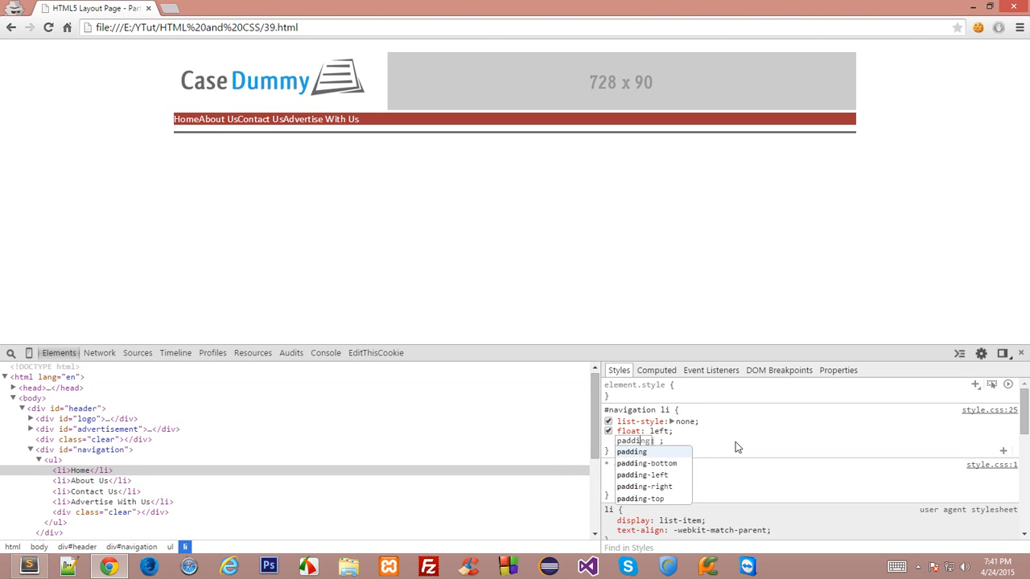
Give #navigation li 15px padding in DevTools and add padding: 15px; to style.css.
{"action": "type", "text": "10px;"}
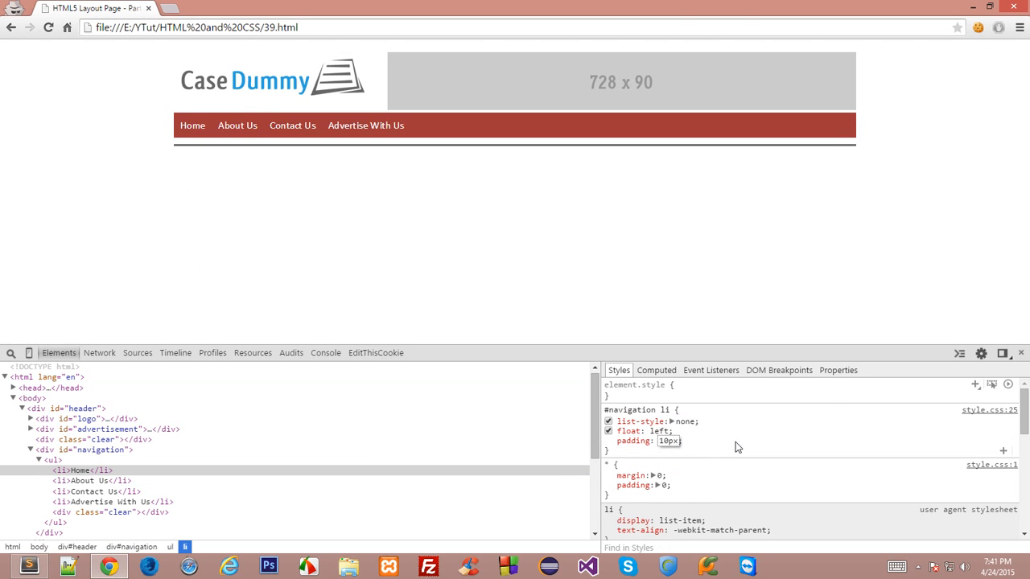
{"action": "type", "text": "15px"}
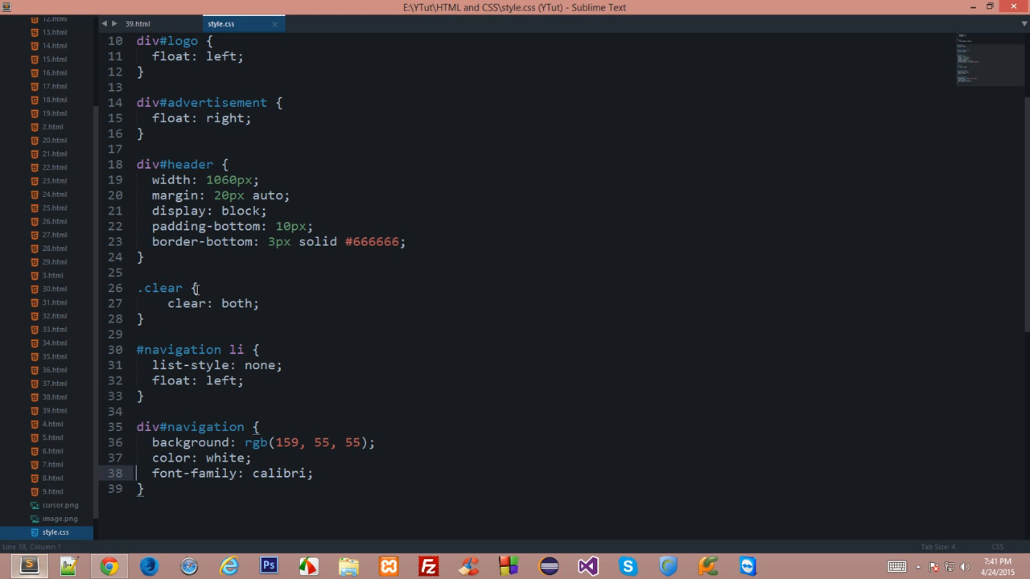
{"action": "type", "text": "padding: 15px;"}
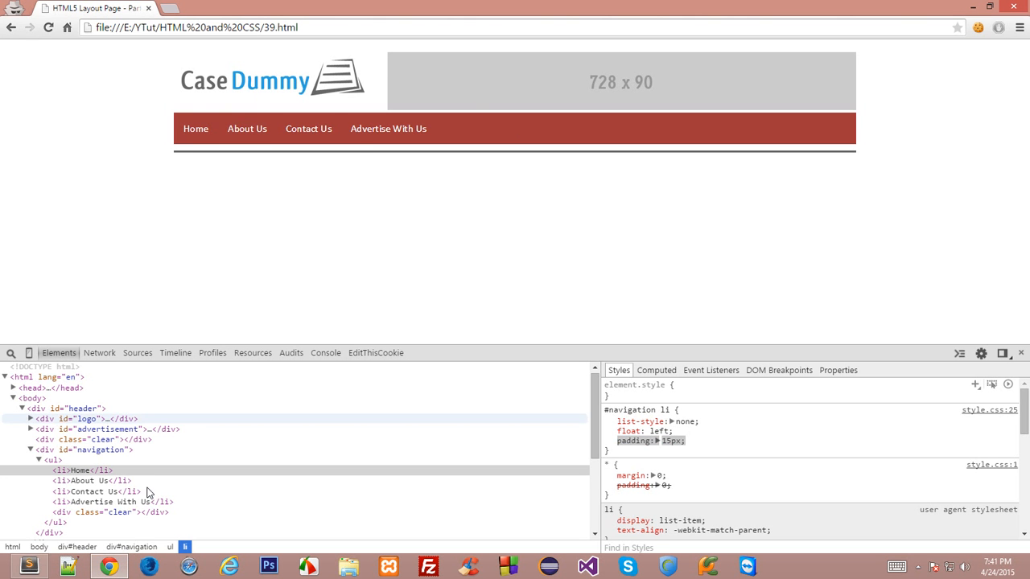
{"action": "mouse_move", "coordinate": [143, 491]}
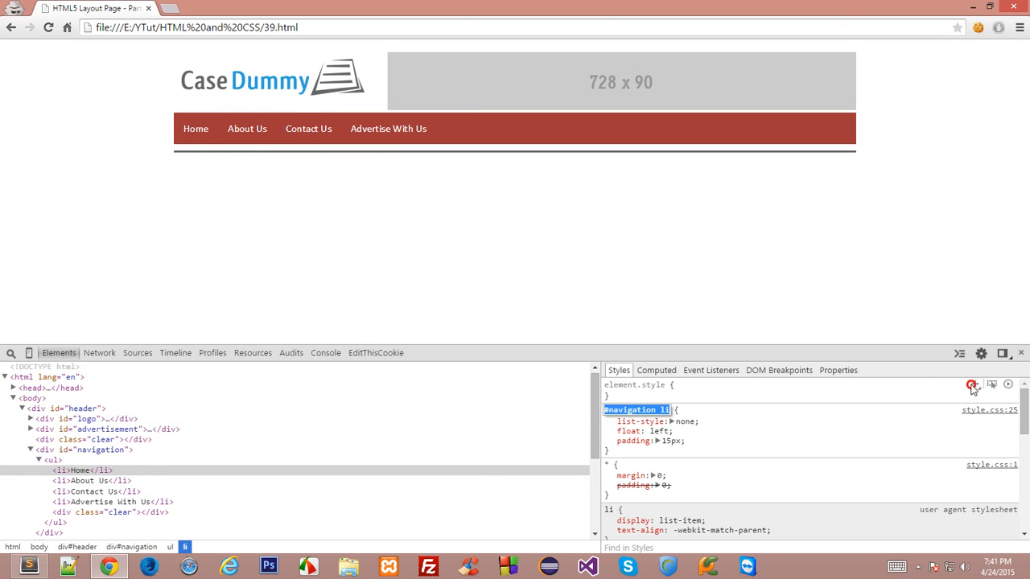
Add a #navigation li:hover rule with background rgb(117, 18, 18) in DevTools.
{"action": "left_click", "coordinate": [974, 385]}
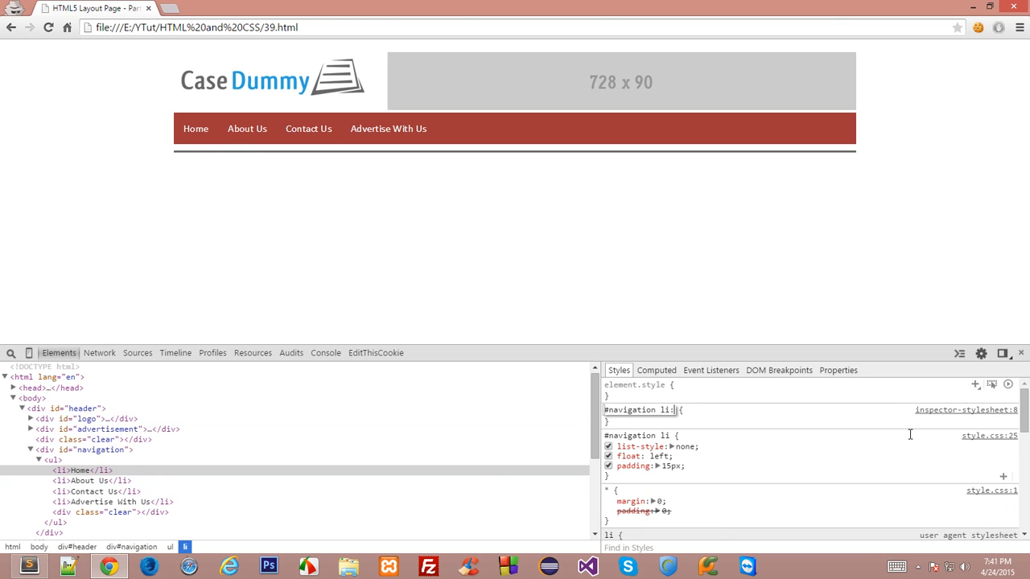
{"action": "type", "text": "hover"}
{"action": "type", "text": "background:"}
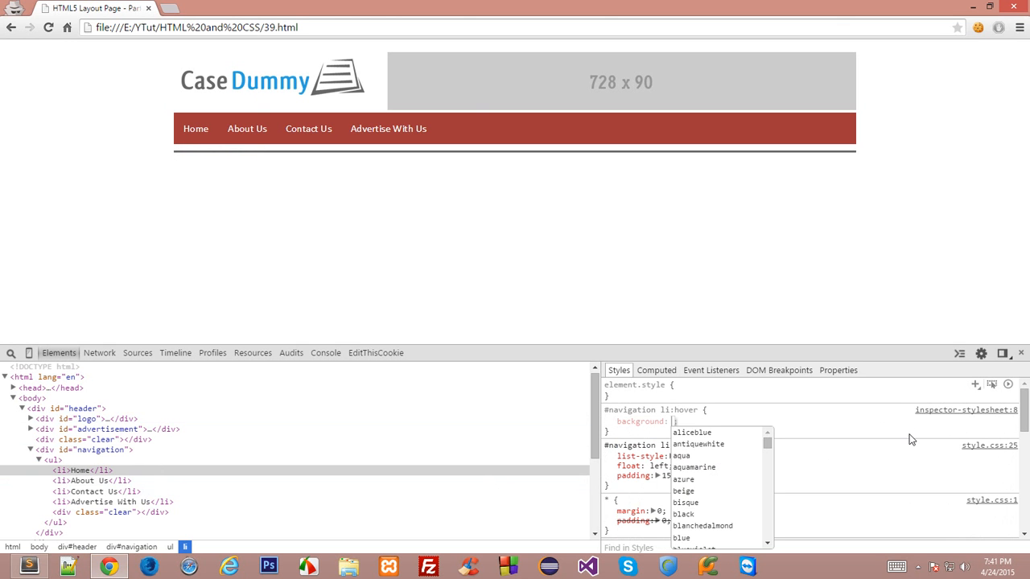
{"action": "type", "text": "red;"}
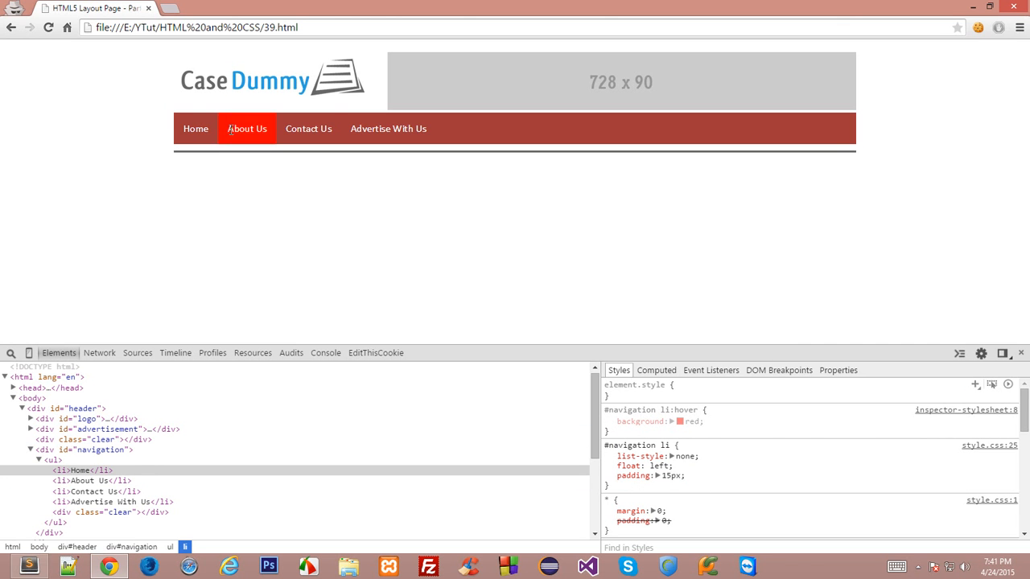
{"action": "mouse_move", "coordinate": [195, 129]}
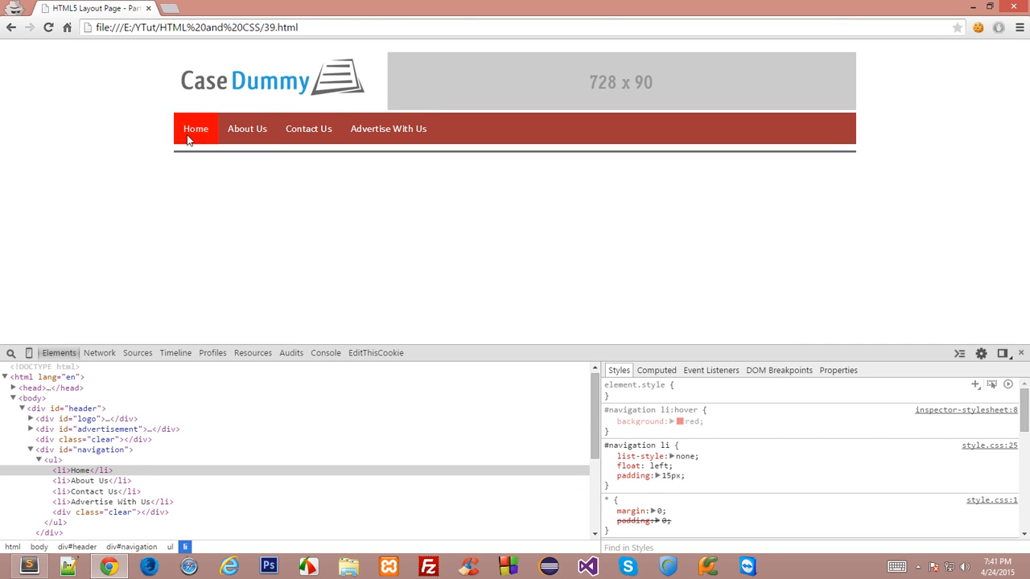
{"action": "left_click", "coordinate": [608, 420]}
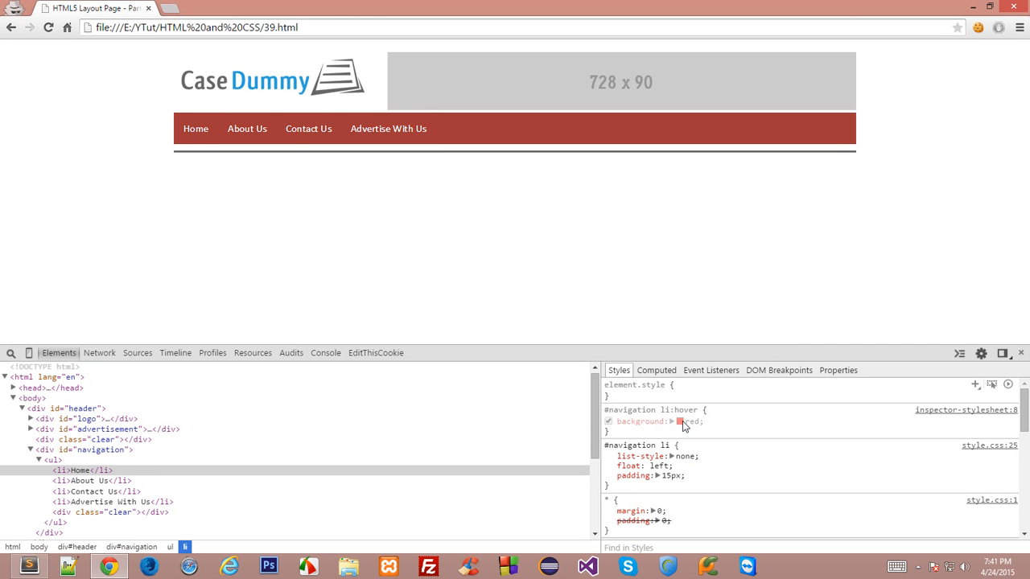
{"action": "left_click", "coordinate": [679, 422]}
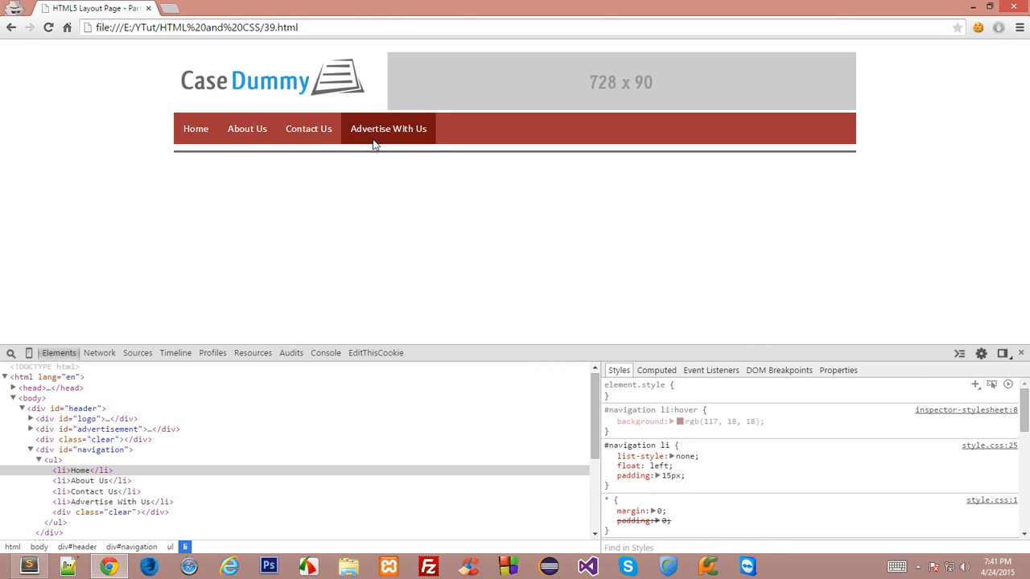
{"action": "mouse_move", "coordinate": [308, 129]}
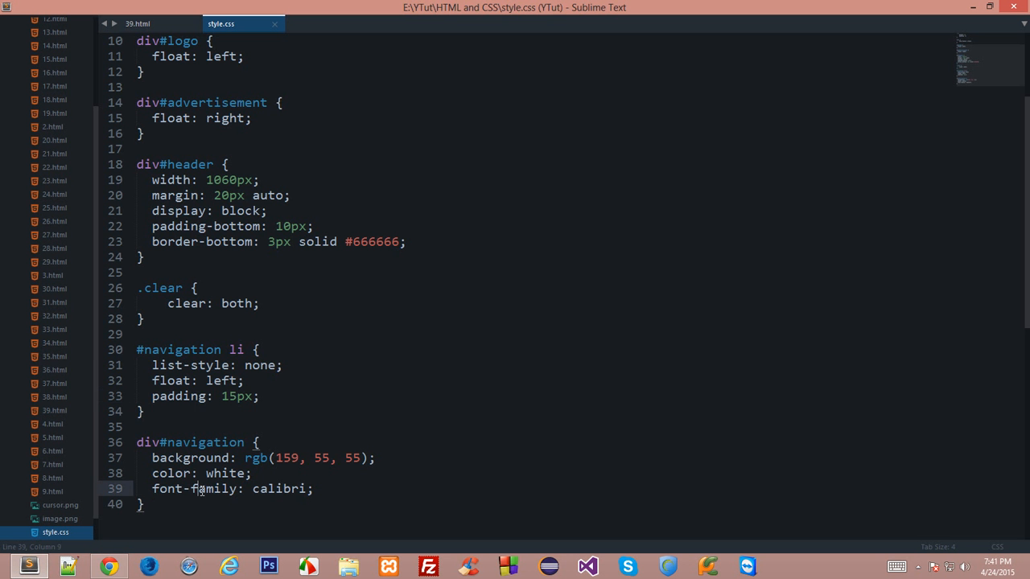
Copy the #751212 hover rule into style.css and add cursor: pointer to #navigation li.
{"action": "left_click", "coordinate": [109, 567]}
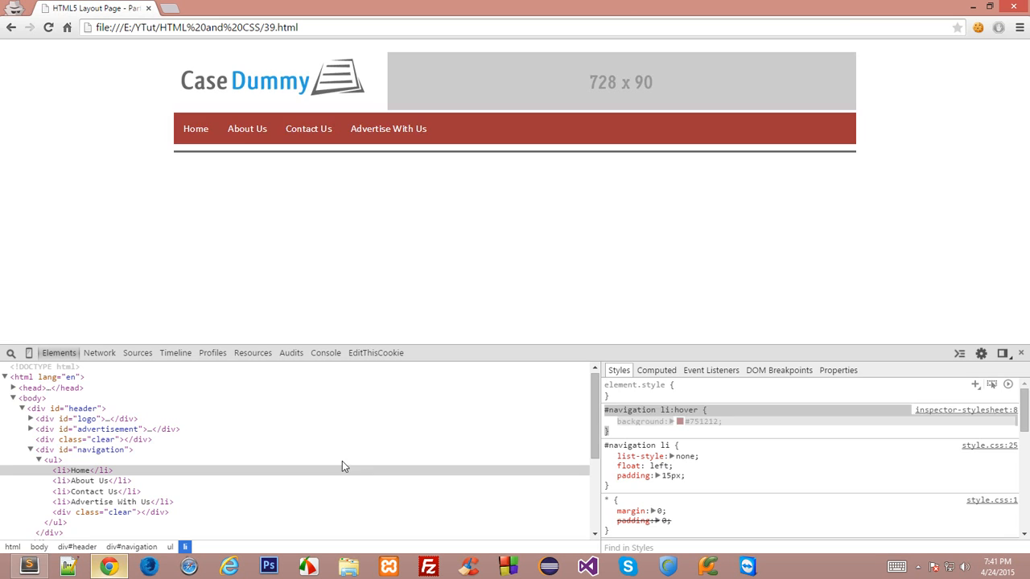
{"action": "left_click", "coordinate": [652, 409]}
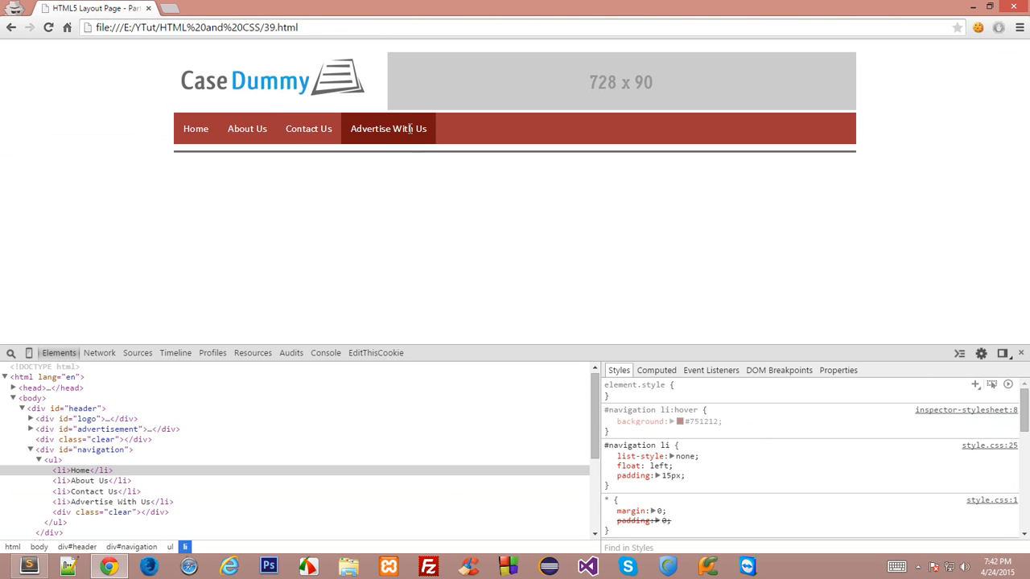
{"action": "mouse_move", "coordinate": [110, 400]}
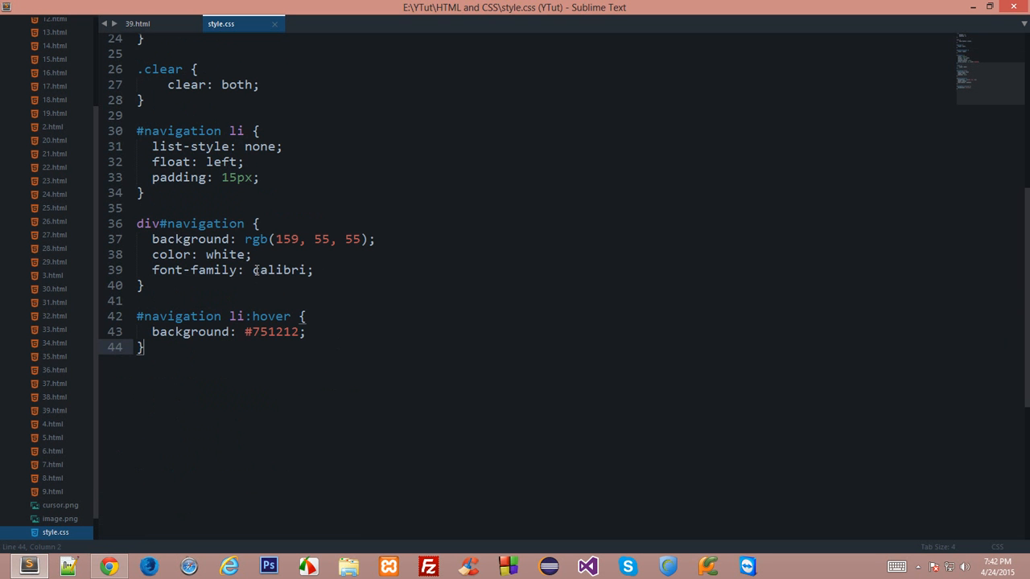
{"action": "type", "text": "cu"}
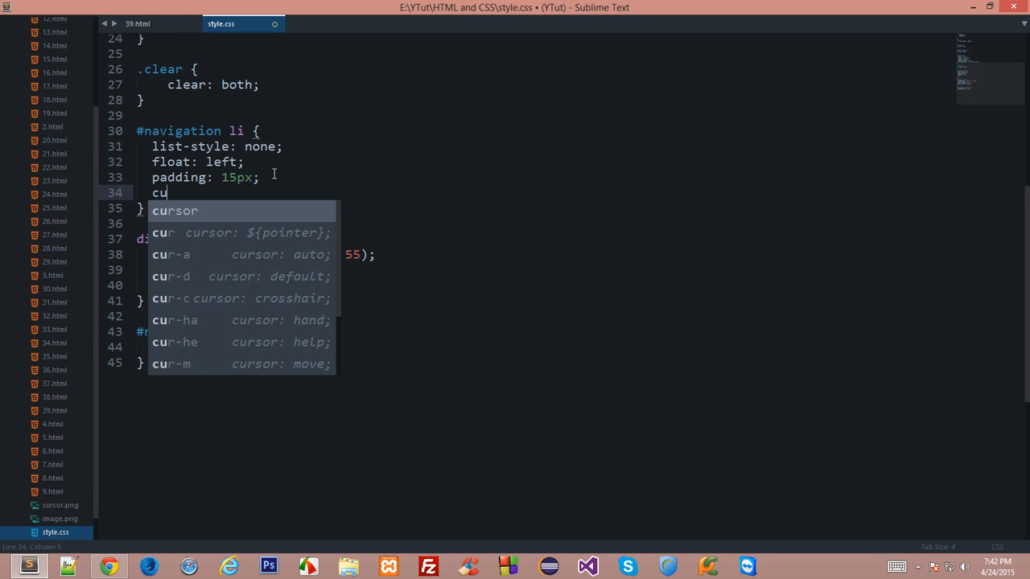
{"action": "type", "text": "rsor: poin"}
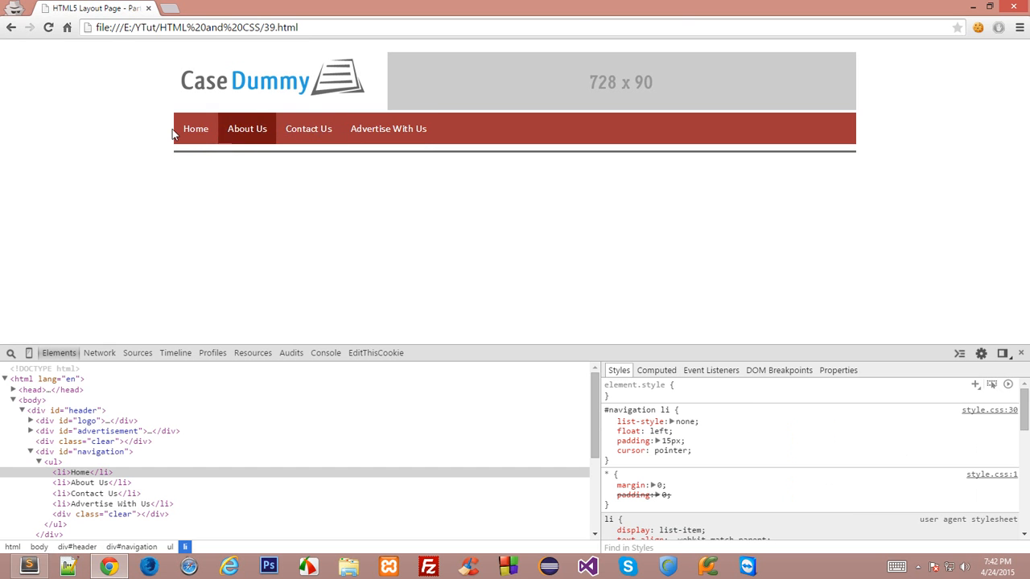
{"action": "mouse_move", "coordinate": [441, 131]}
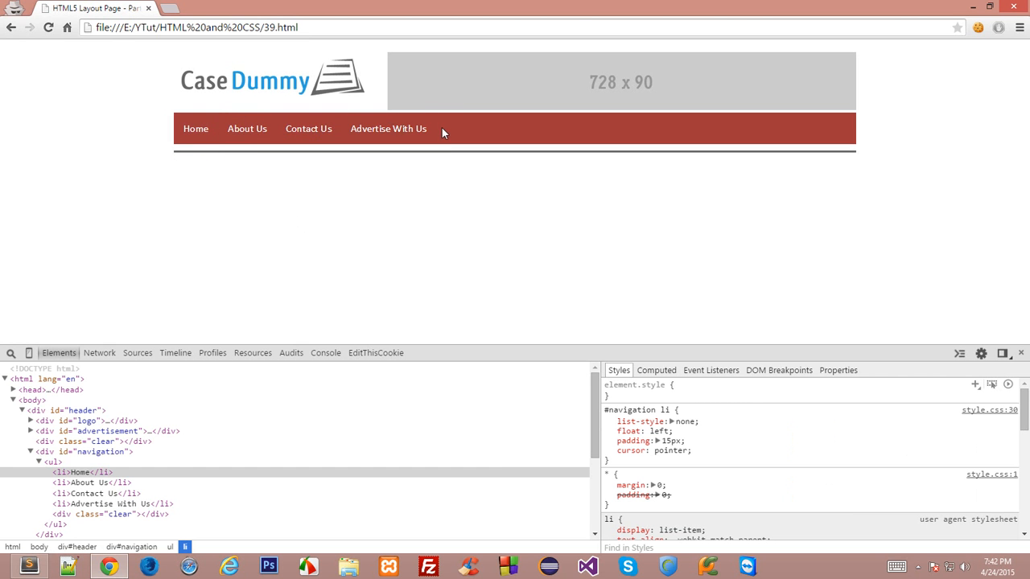
{"action": "mouse_move", "coordinate": [315, 247]}
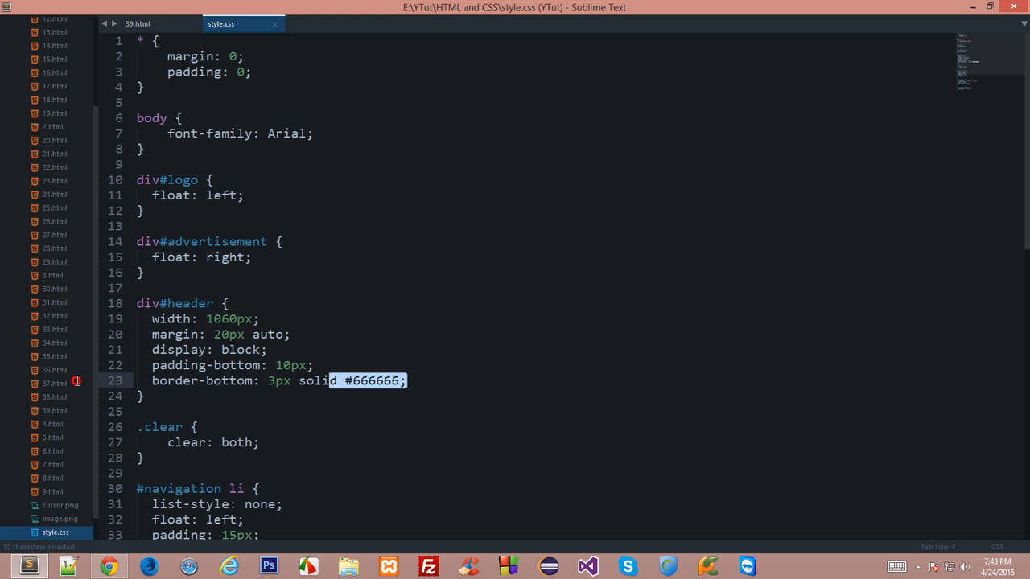
Delete the border-bottom from div#header so the grey line disappears.
{"action": "left_click", "coordinate": [108, 567]}
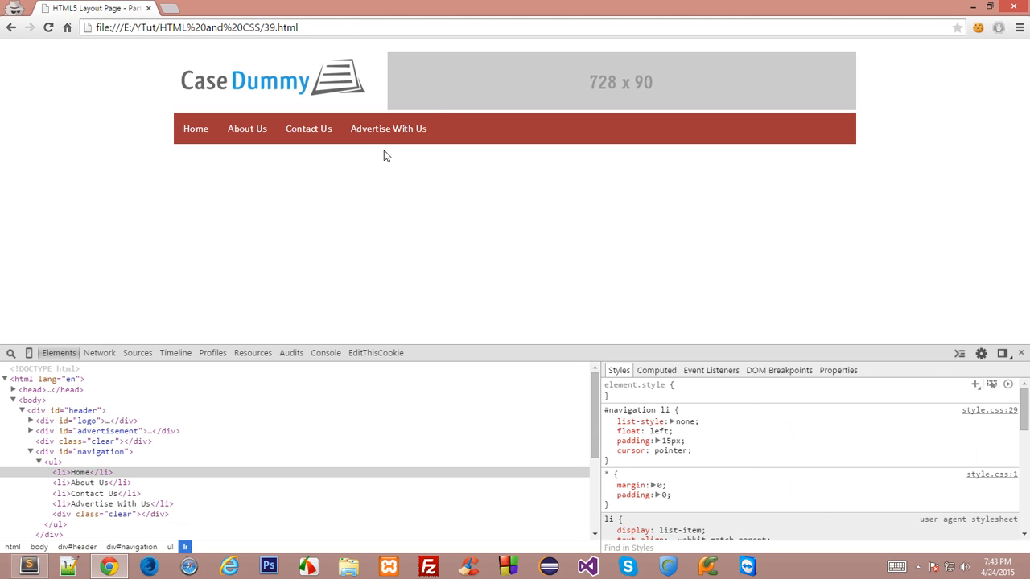
{"action": "mouse_move", "coordinate": [389, 132]}
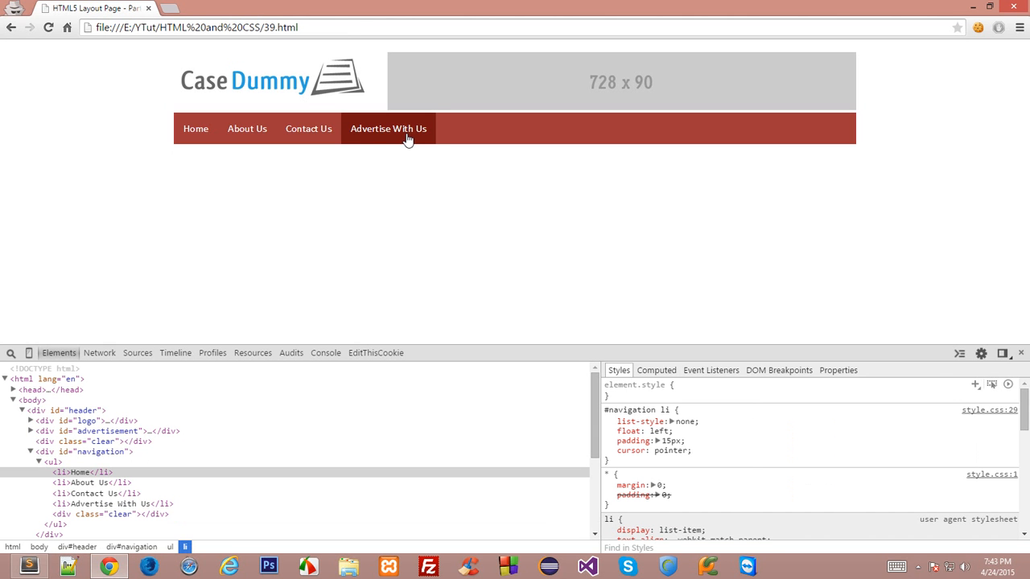
{"action": "mouse_move", "coordinate": [540, 227]}
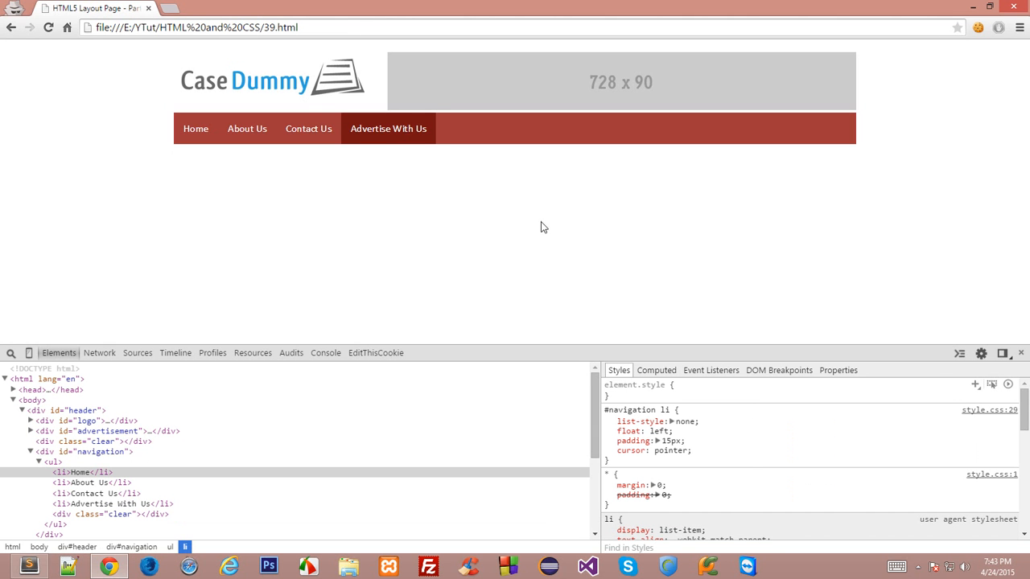
{"action": "mouse_move", "coordinate": [372, 137]}
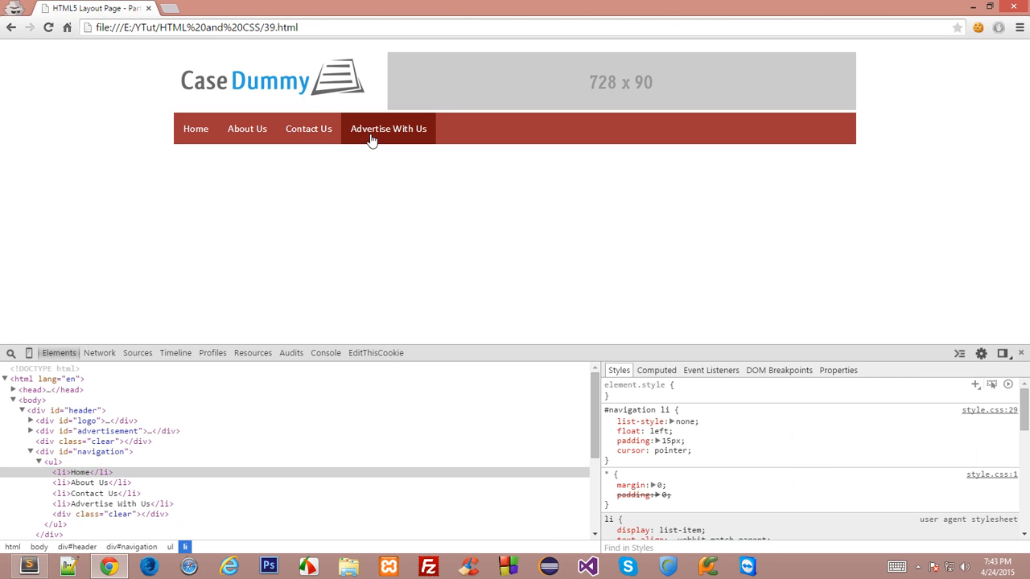
{"action": "mouse_move", "coordinate": [360, 157]}
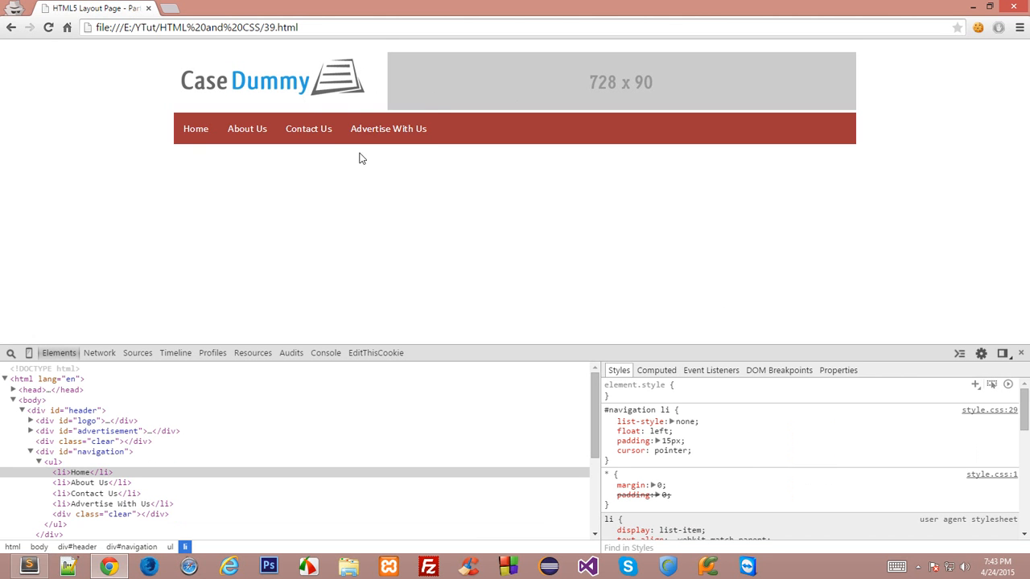
{"action": "mouse_move", "coordinate": [196, 128]}
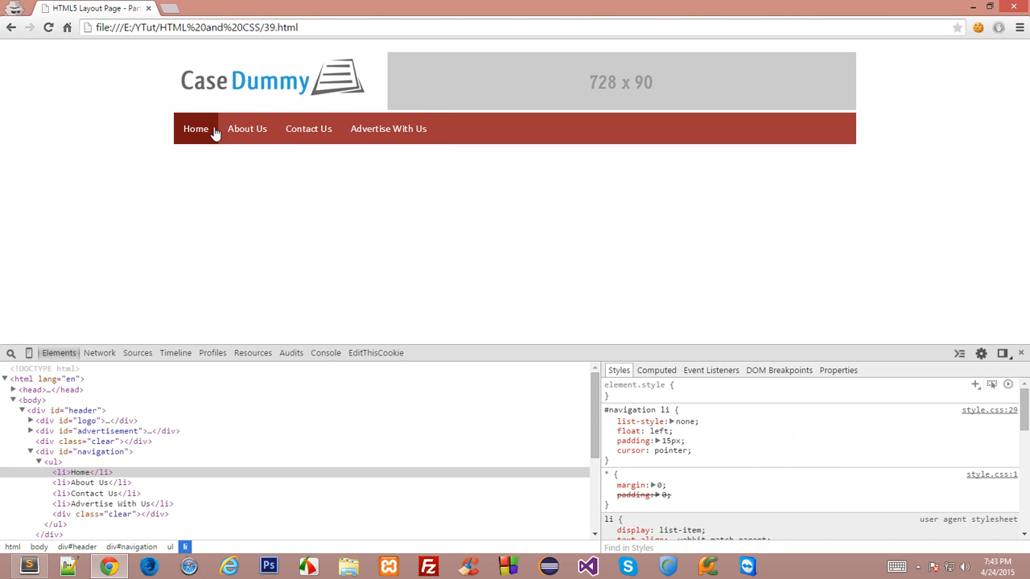
{"action": "mouse_move", "coordinate": [328, 129]}
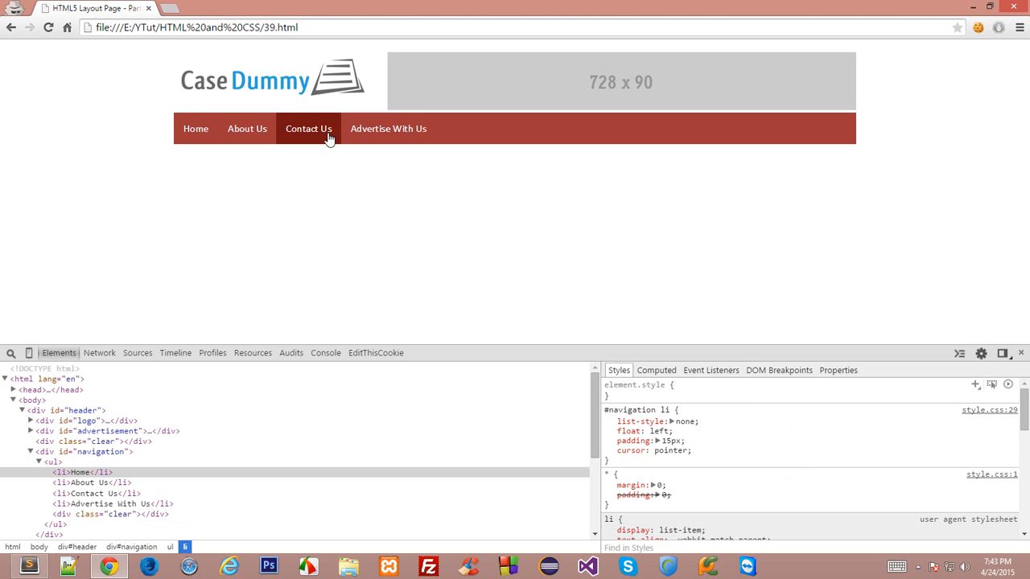